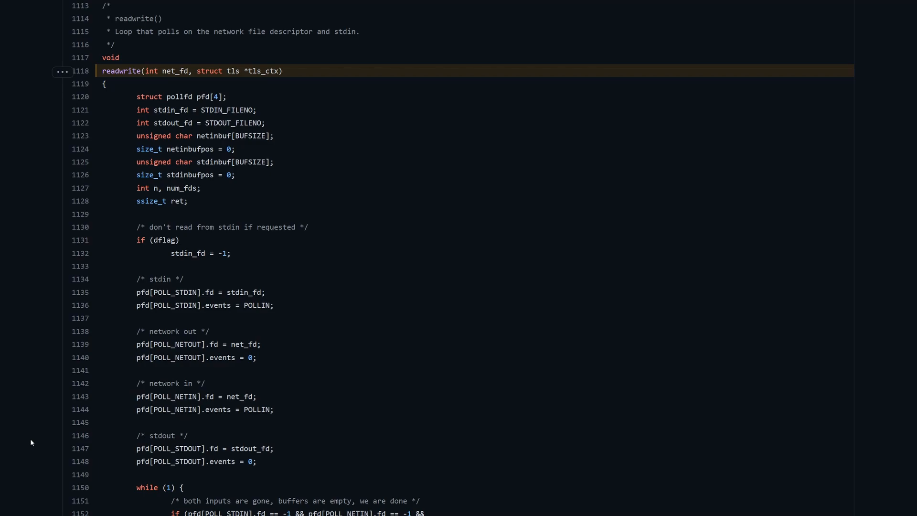
pyautogui.moveTo(119, 262)
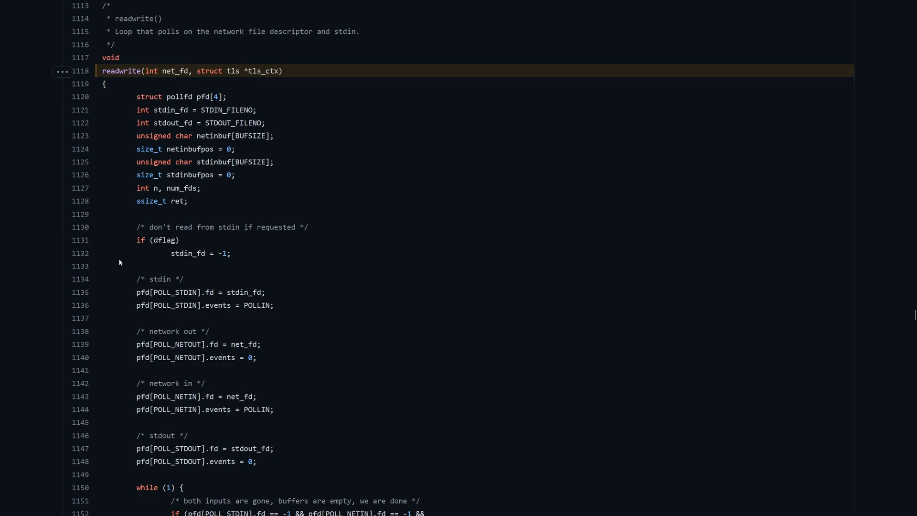
# Highlight the readwrite function name and nearby identifiers in its signature.
pyautogui.doubleClick(121, 71)
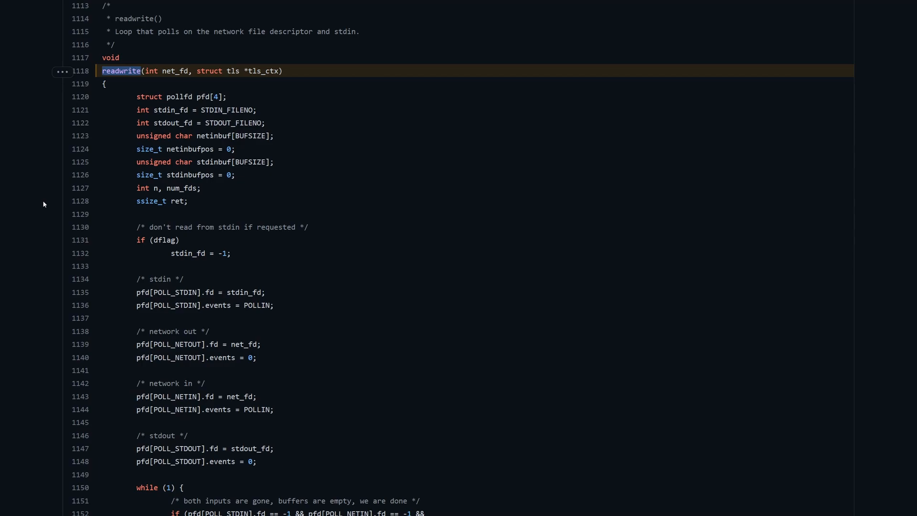
pyautogui.moveTo(124, 128)
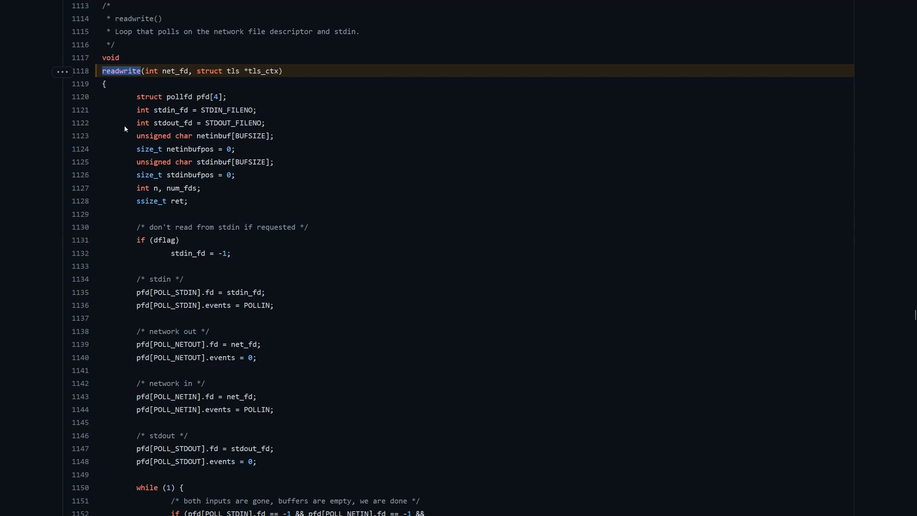
pyautogui.moveTo(123, 119)
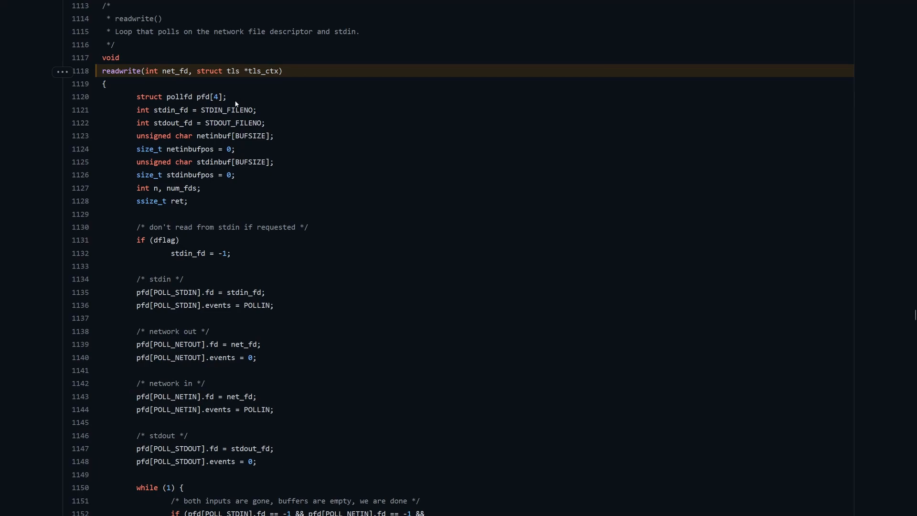
pyautogui.doubleClick(180, 97)
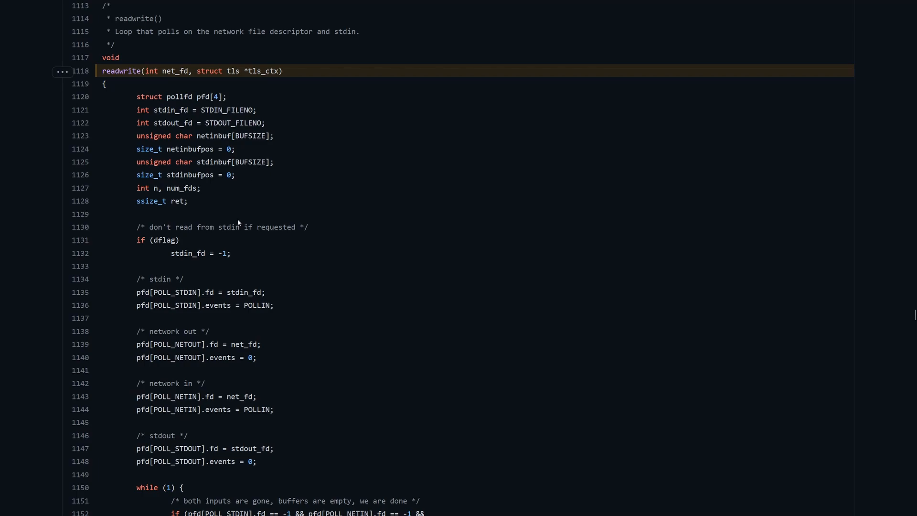
pyautogui.doubleClick(186, 97)
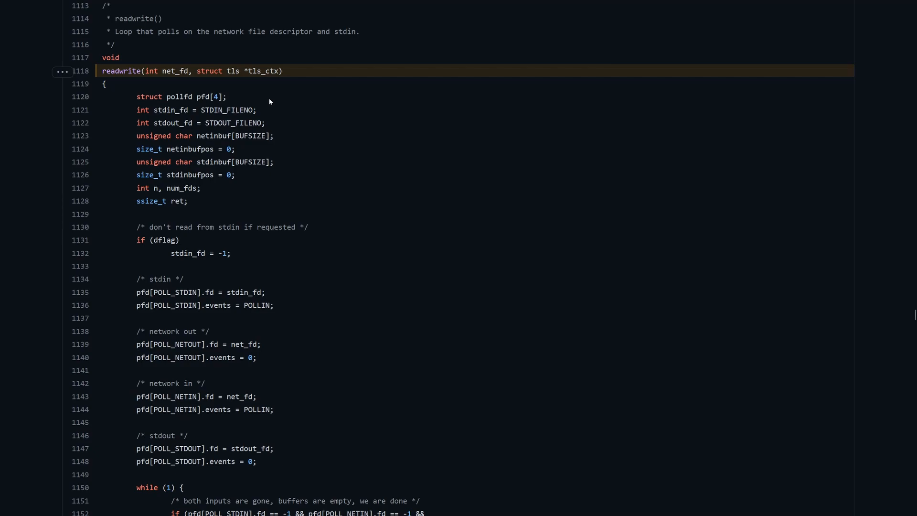
pyautogui.moveTo(221, 267)
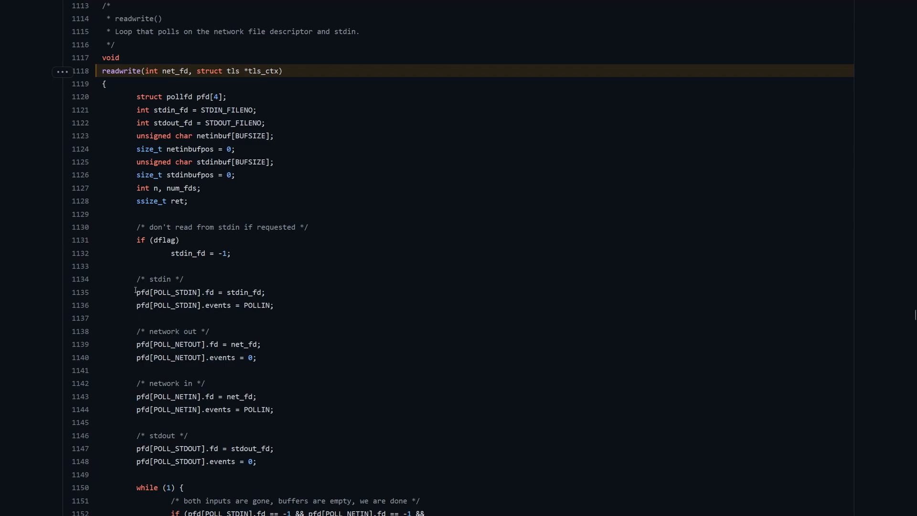
# Highlight POLL_STDIN, fd, stdin_fd and POLLIN in the stdin poll setup.
pyautogui.doubleClick(175, 292)
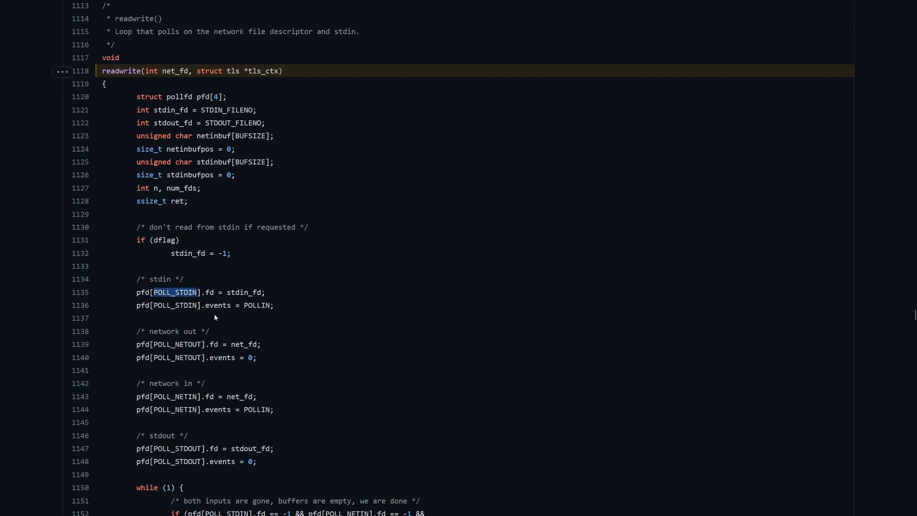
pyautogui.doubleClick(210, 292)
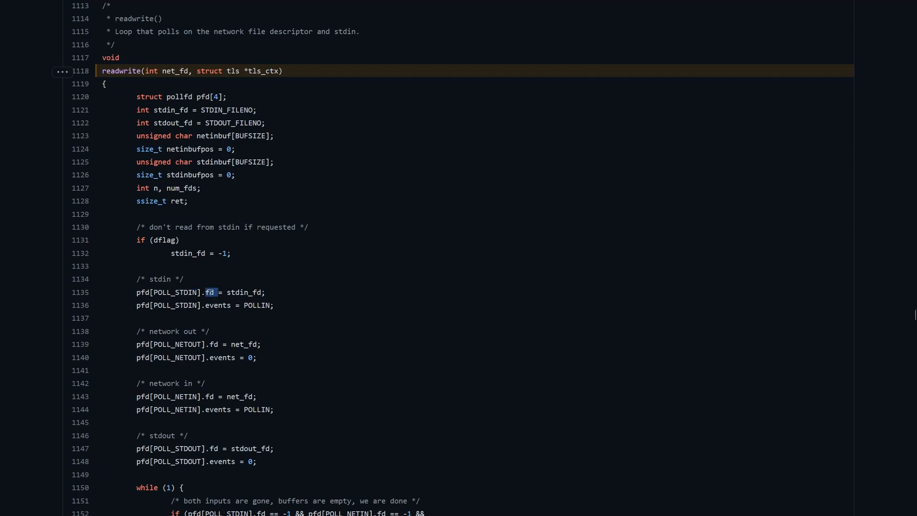
pyautogui.doubleClick(244, 292)
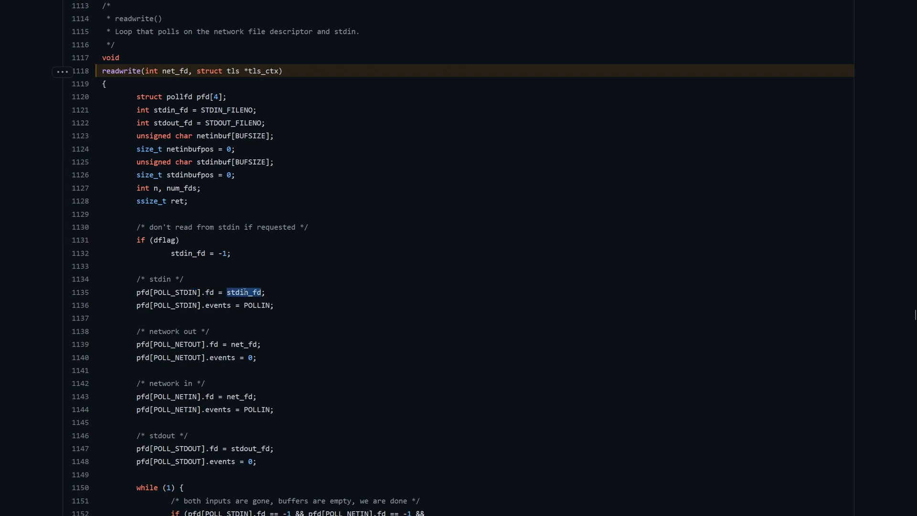
pyautogui.doubleClick(256, 305)
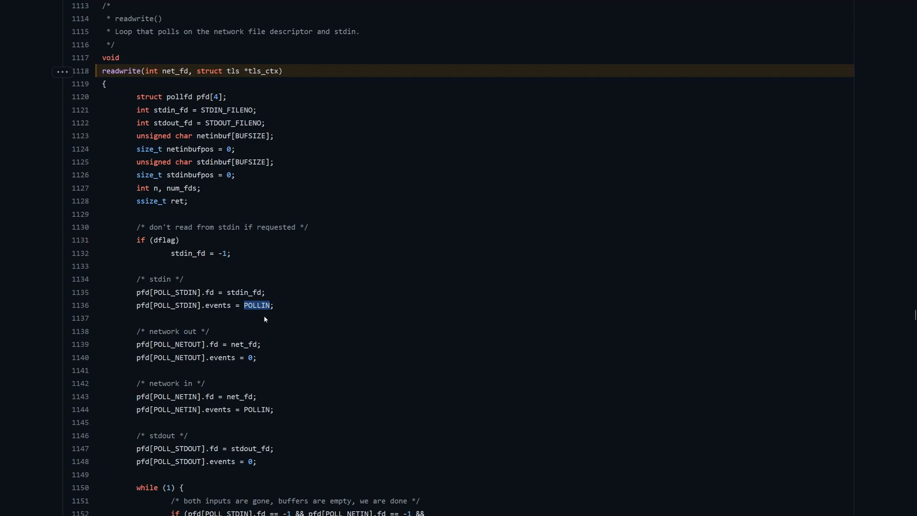
# Scroll down to the while(1) loop with its exit checks and poll() call.
pyautogui.scroll(-3)
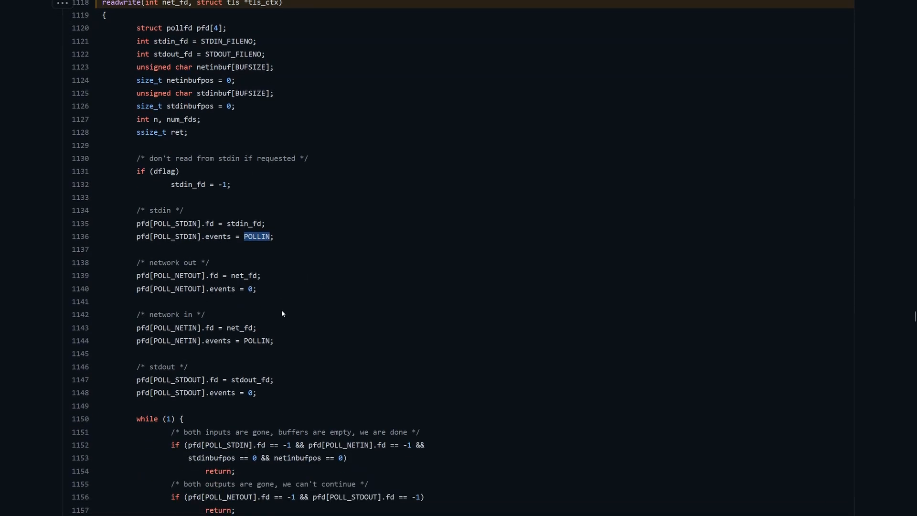
pyautogui.moveTo(296, 407)
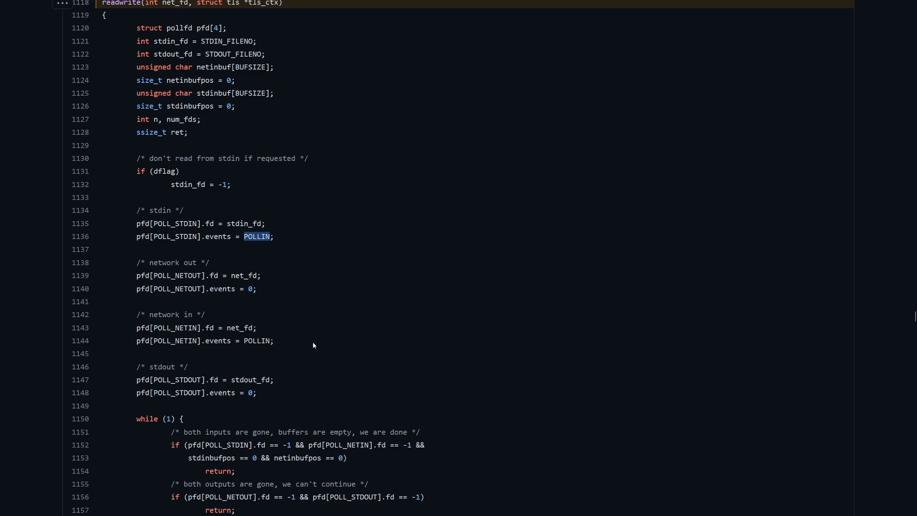
pyautogui.moveTo(303, 212)
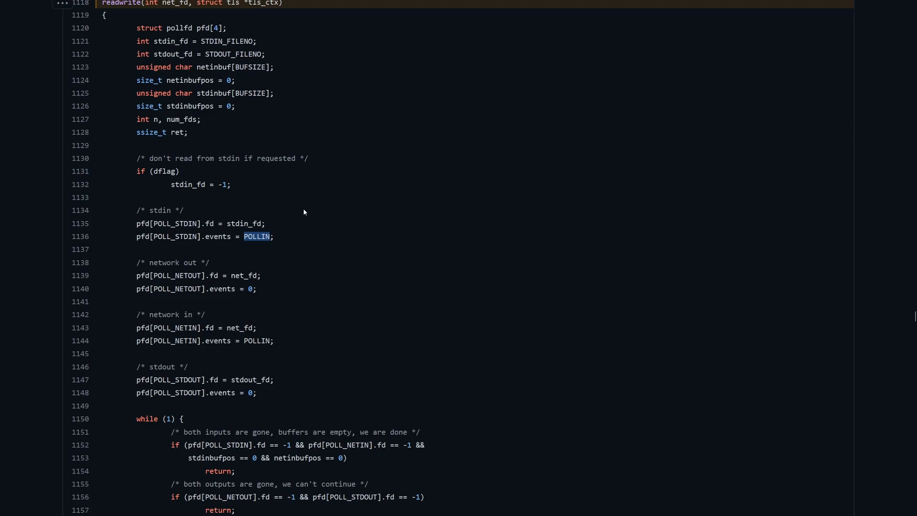
pyautogui.scroll(-3)
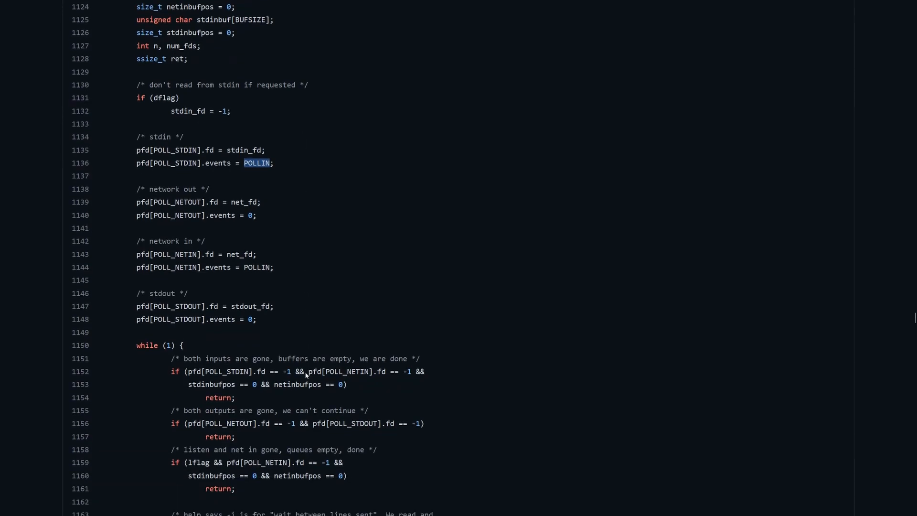
pyautogui.scroll(-3)
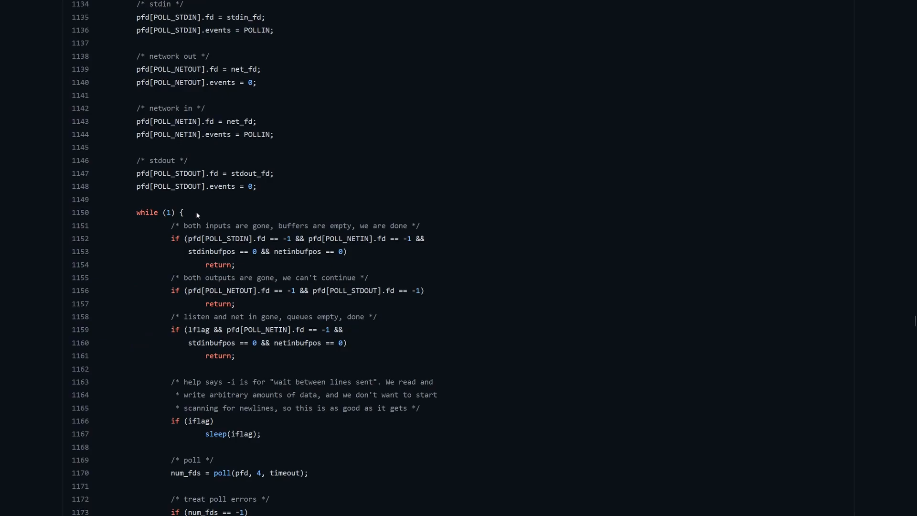
pyautogui.scroll(-3)
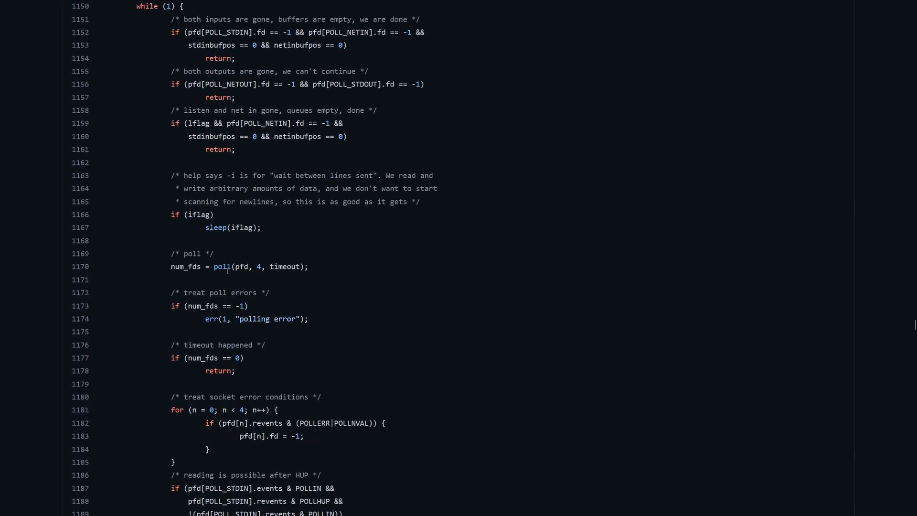
pyautogui.doubleClick(222, 266)
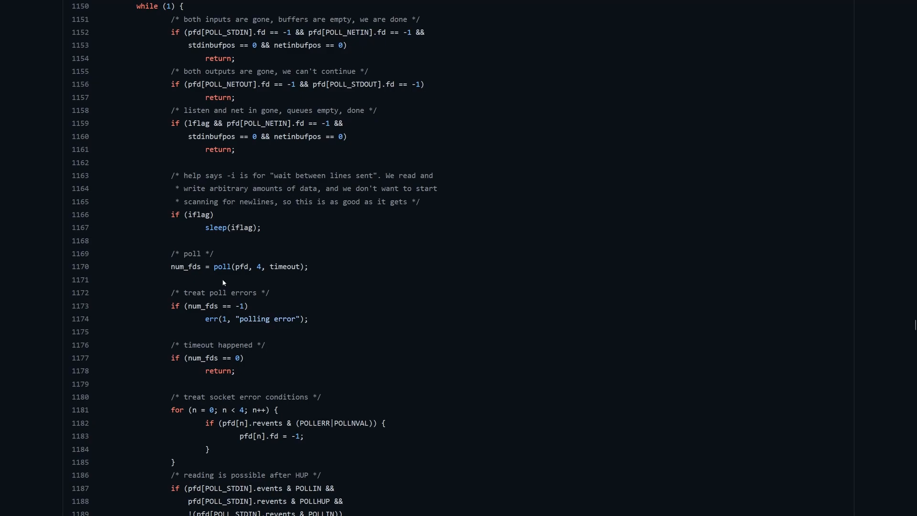
# Scroll to the 'try to read from stdin' block and highlight POLLIN and POLL_STDIN.
pyautogui.scroll(-3)
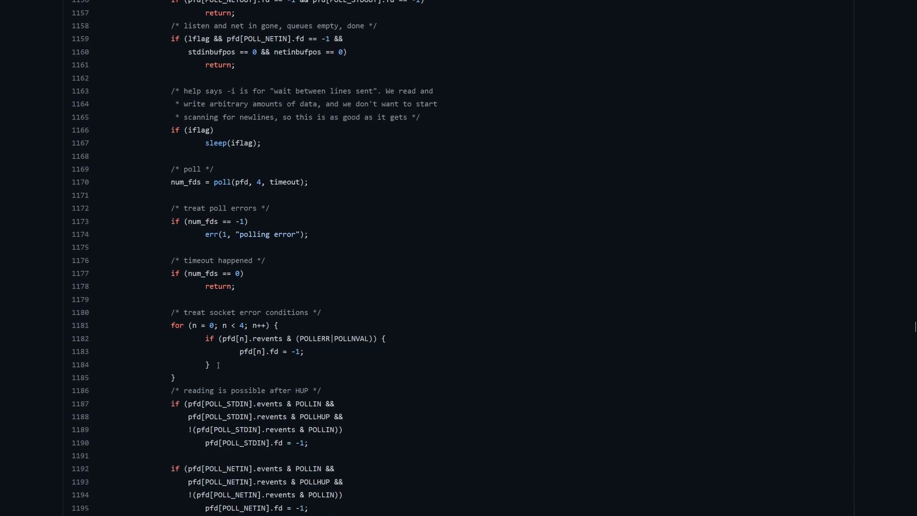
pyautogui.scroll(-3)
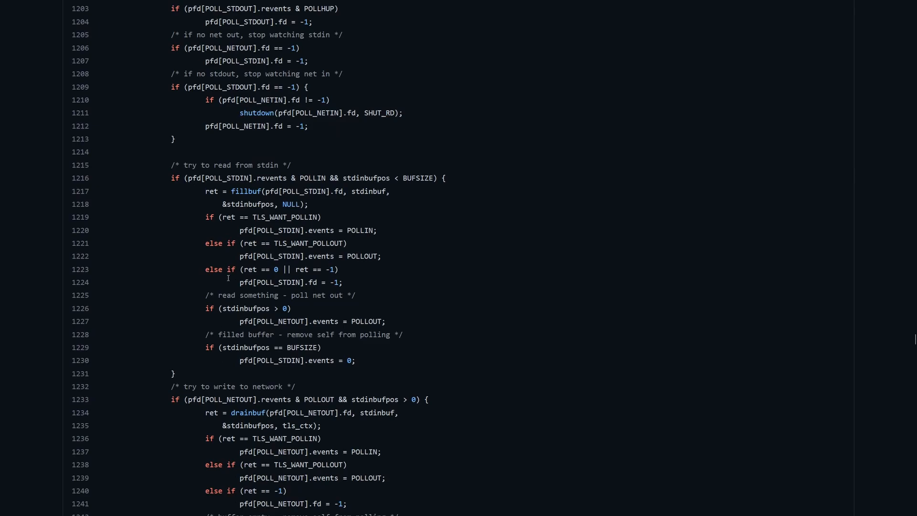
pyautogui.moveTo(267, 164)
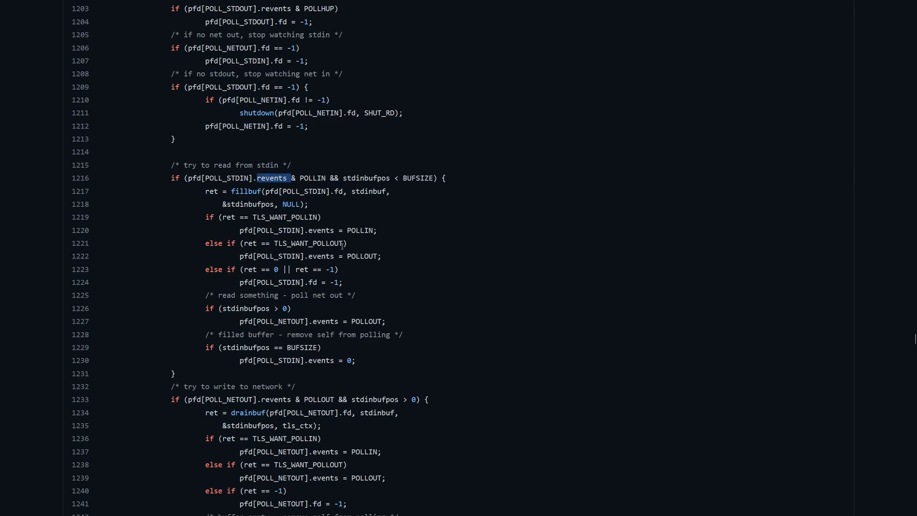
pyautogui.moveTo(351, 219)
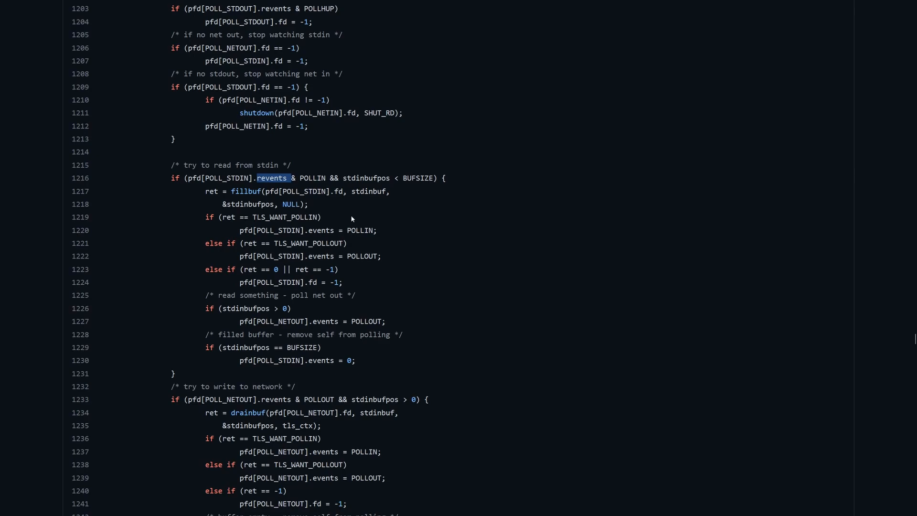
pyautogui.click(334, 208)
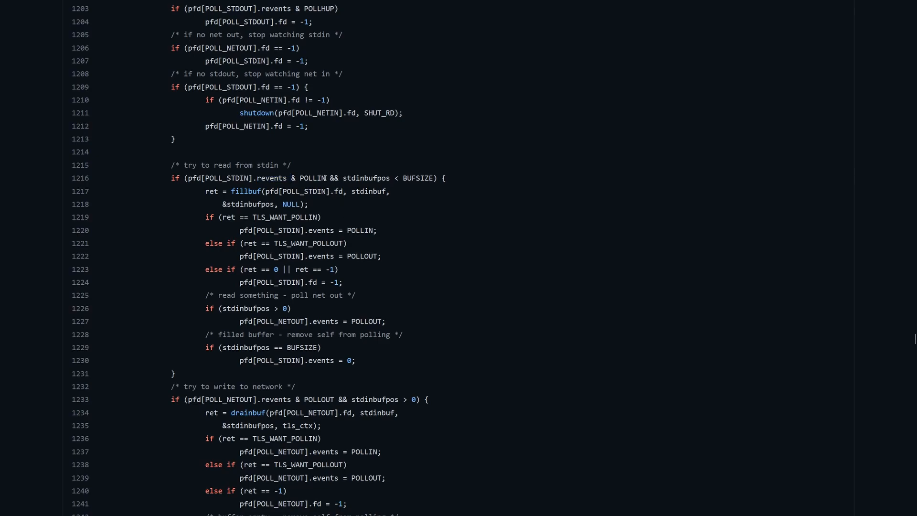
pyautogui.doubleClick(312, 178)
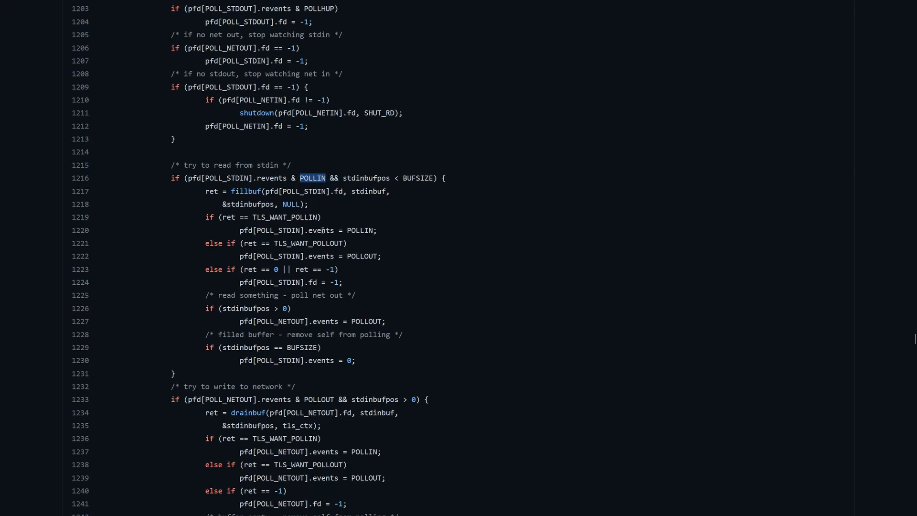
pyautogui.moveTo(292, 186)
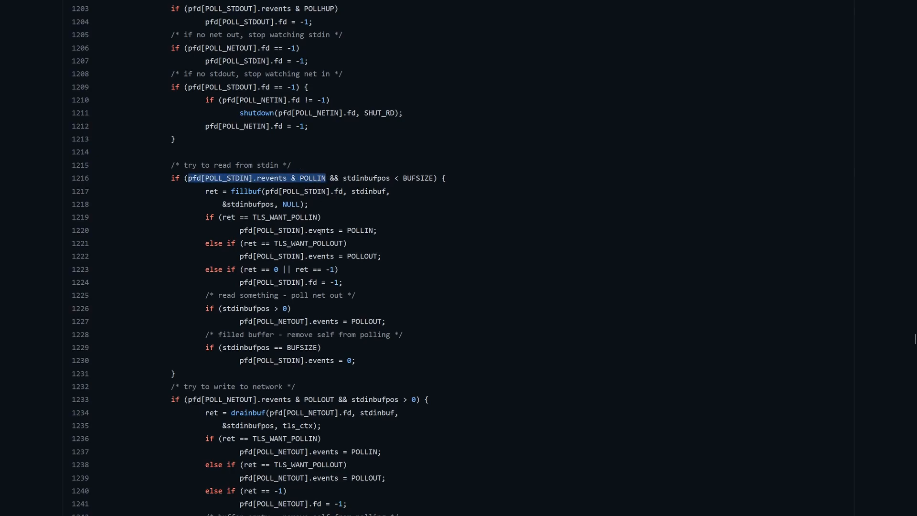
pyautogui.doubleClick(226, 178)
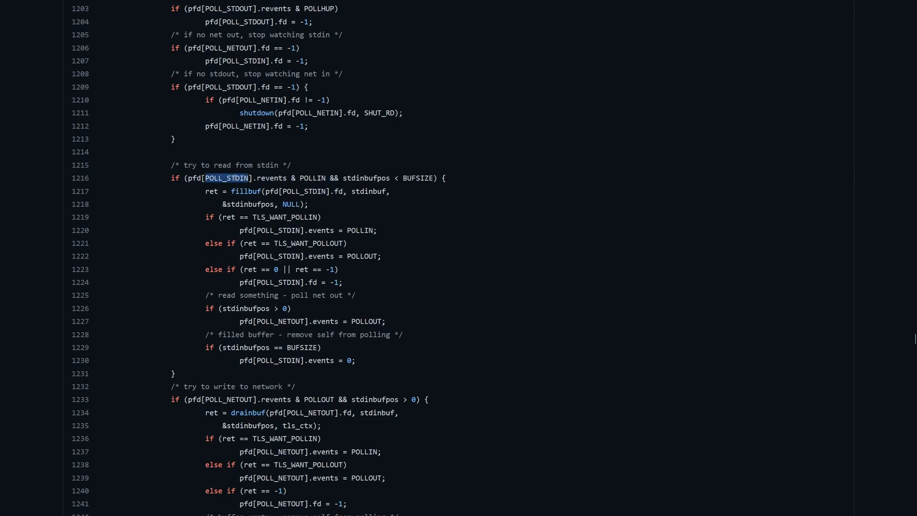
pyautogui.moveTo(333, 208)
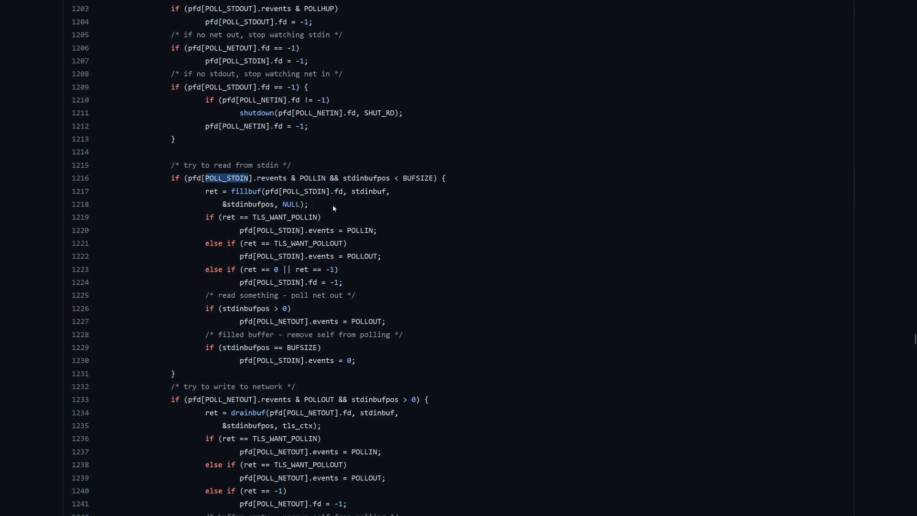
pyautogui.doubleClick(245, 191)
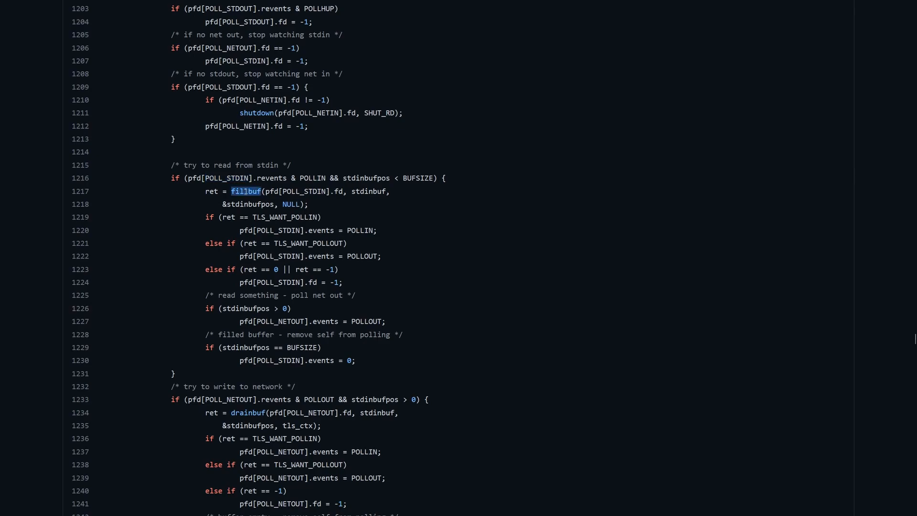
pyautogui.moveTo(334, 204)
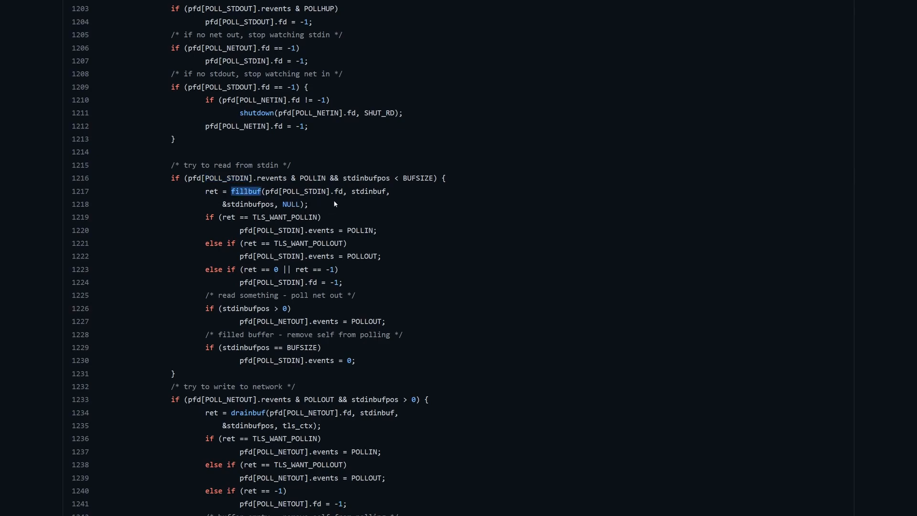
pyautogui.doubleClick(369, 190)
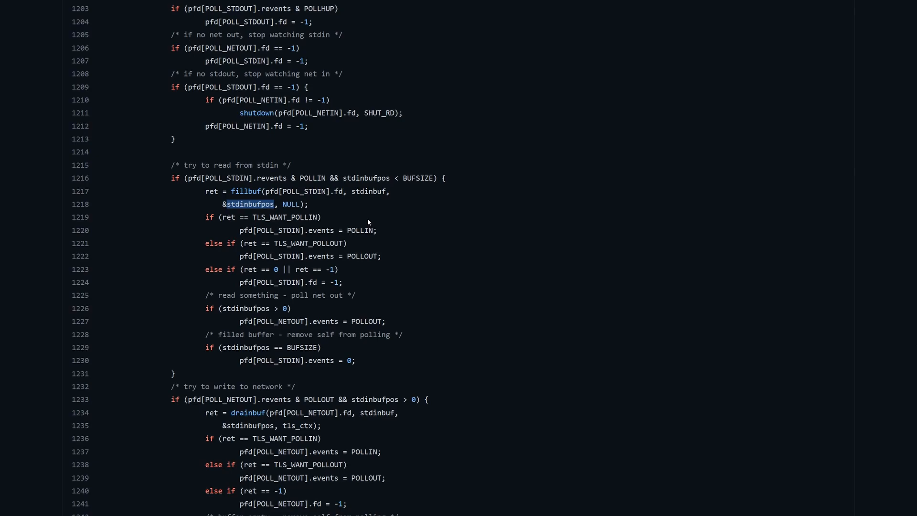
pyautogui.moveTo(341, 356)
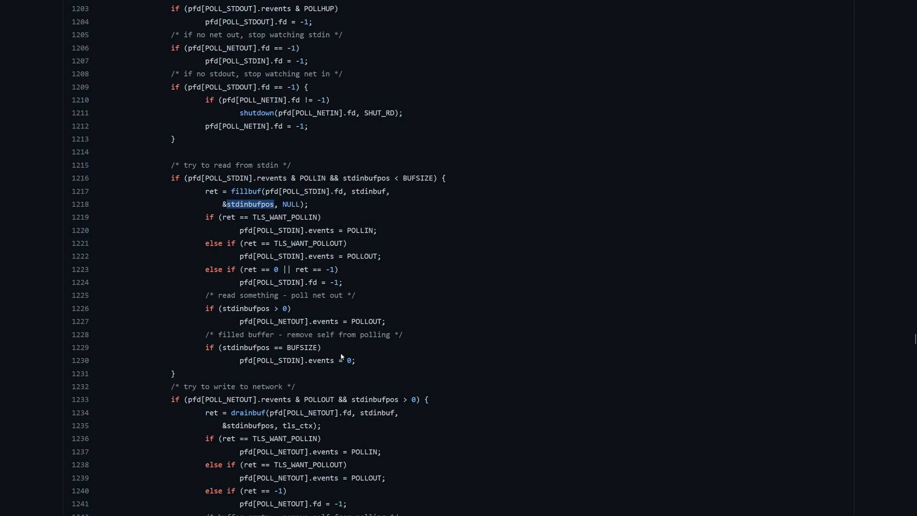
pyautogui.doubleClick(245, 308)
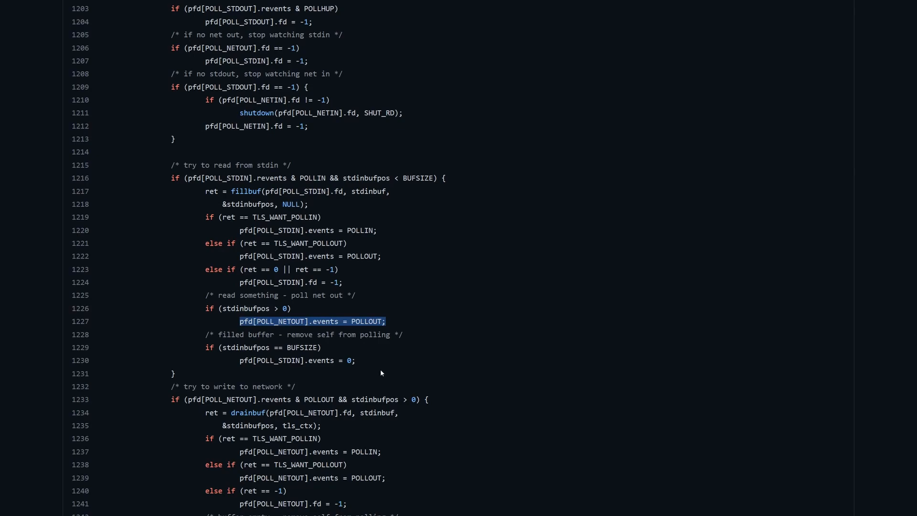
pyautogui.moveTo(374, 368)
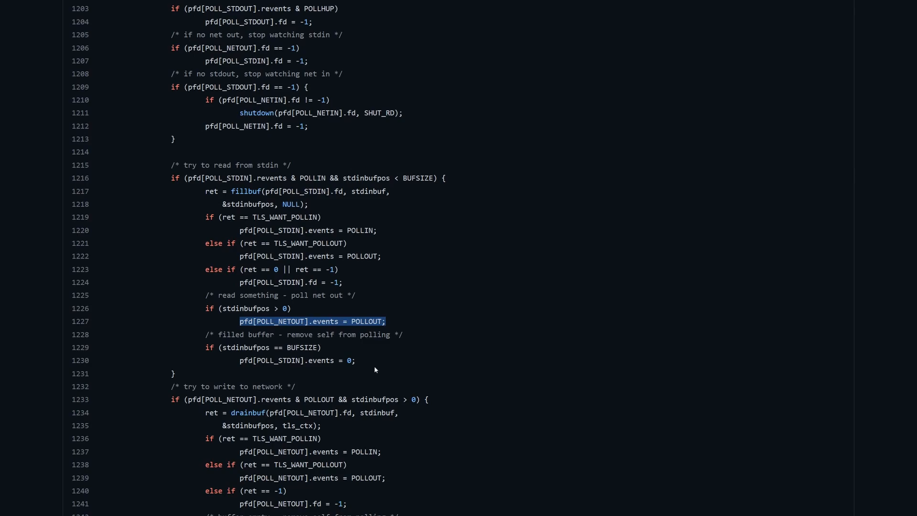
pyautogui.click(368, 355)
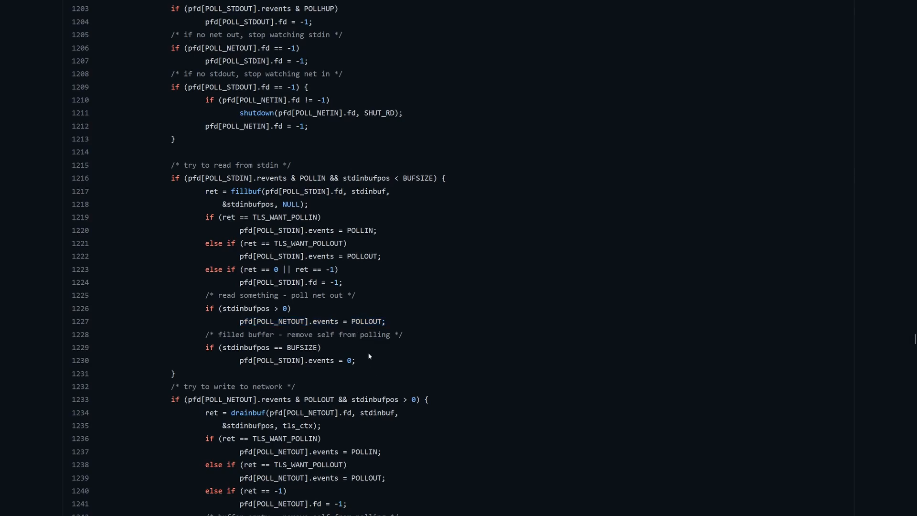
pyautogui.scroll(-3)
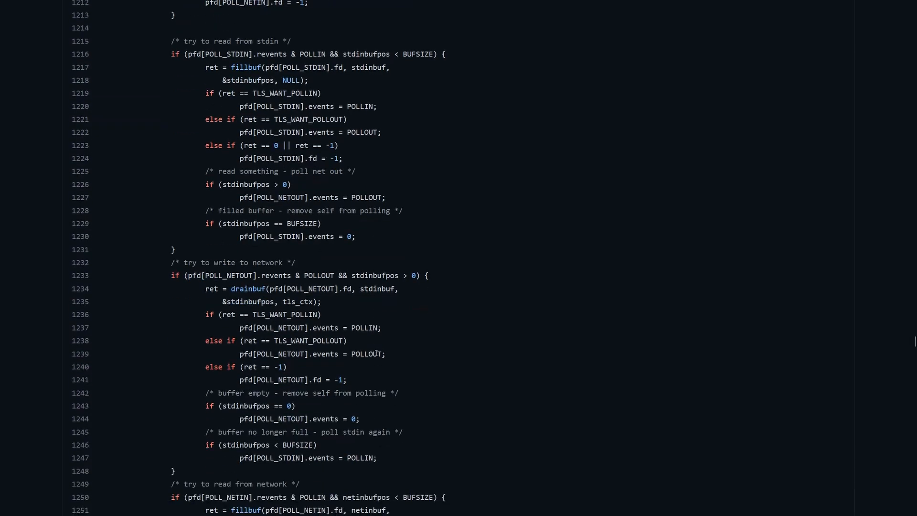
pyautogui.scroll(3)
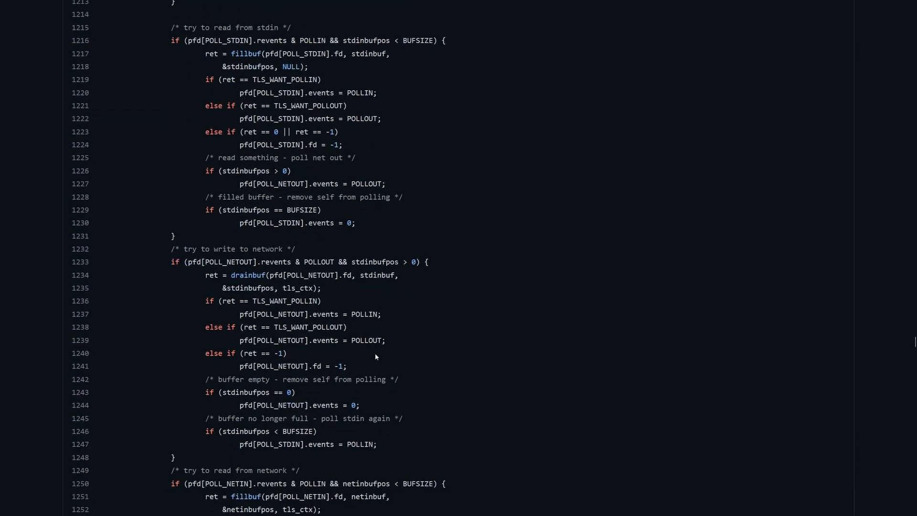
pyautogui.moveTo(290, 275)
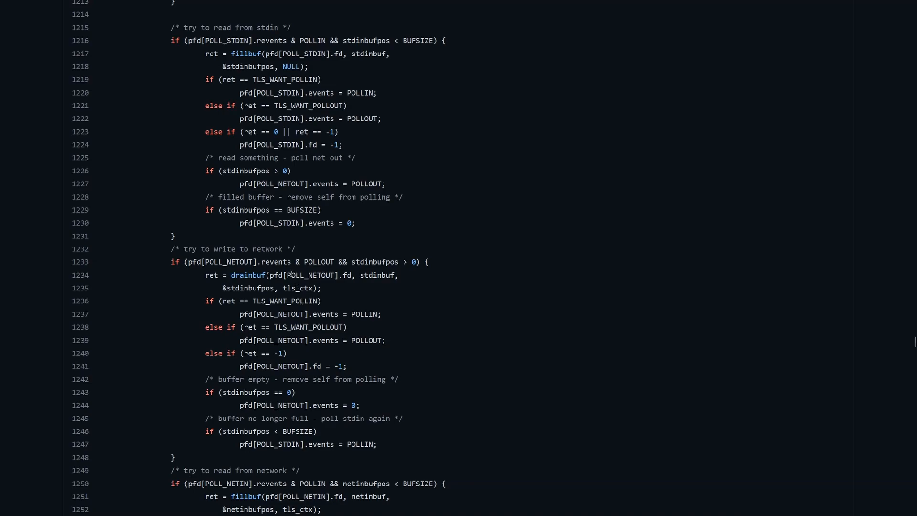
pyautogui.doubleClick(229, 261)
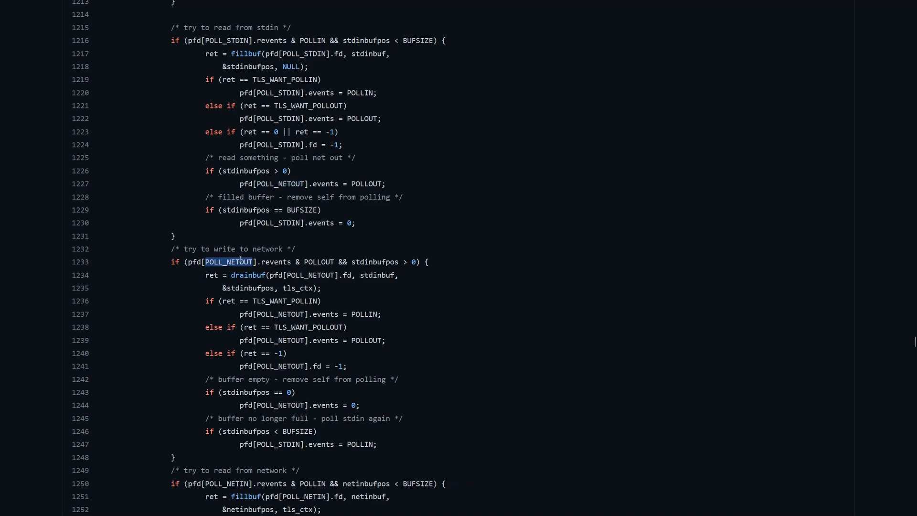
pyautogui.doubleClick(366, 183)
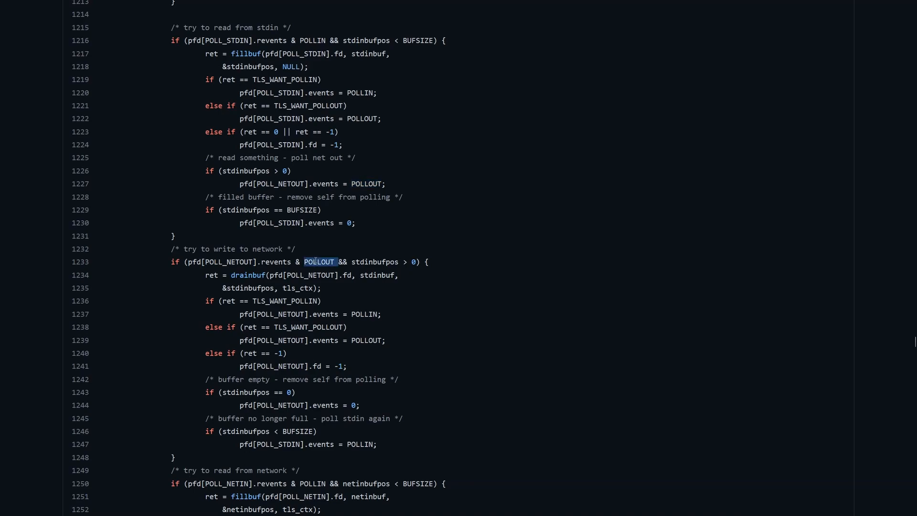
pyautogui.doubleClick(375, 261)
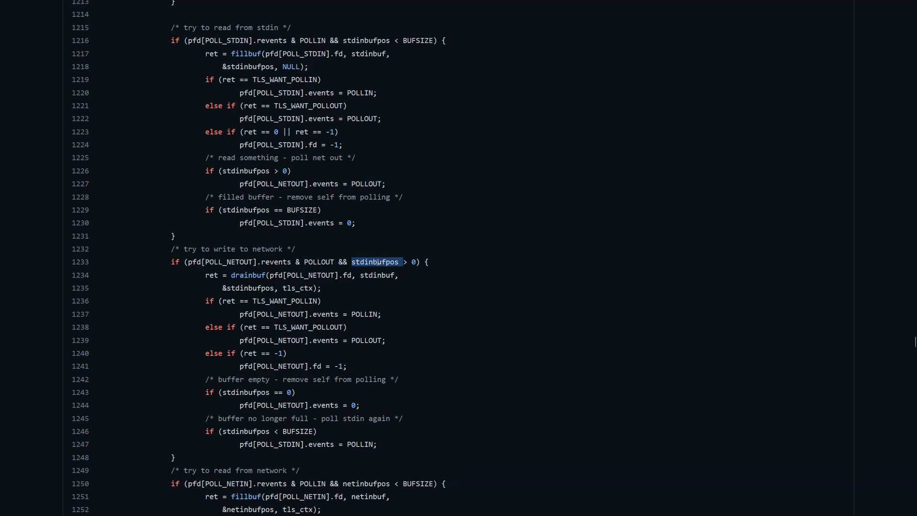
pyautogui.moveTo(351, 296)
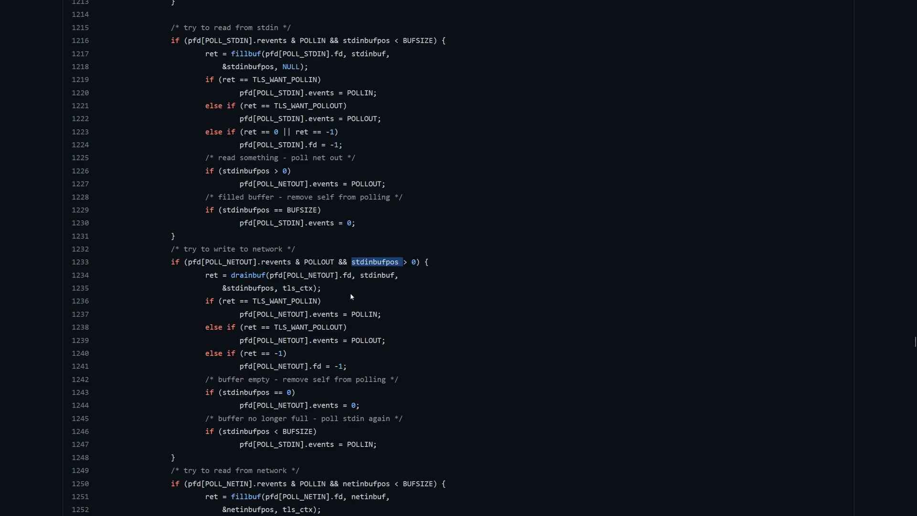
pyautogui.moveTo(257, 285)
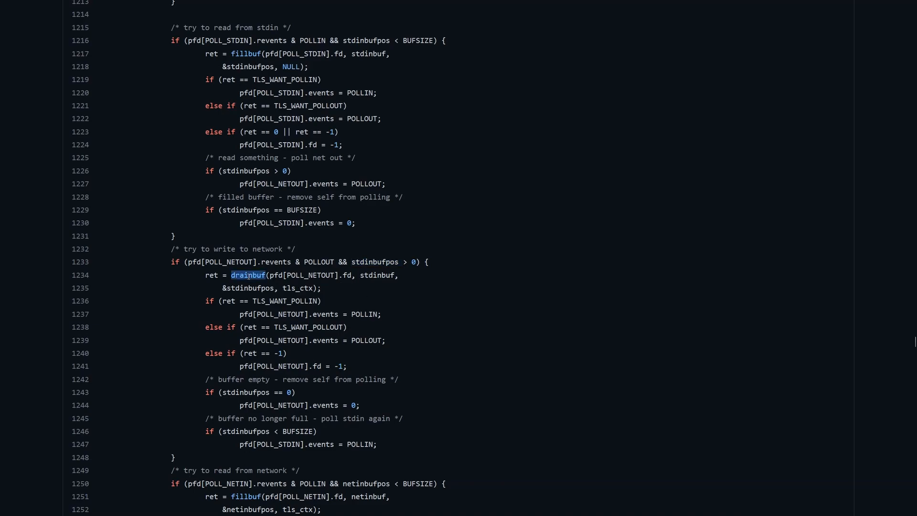
pyautogui.doubleClick(377, 275)
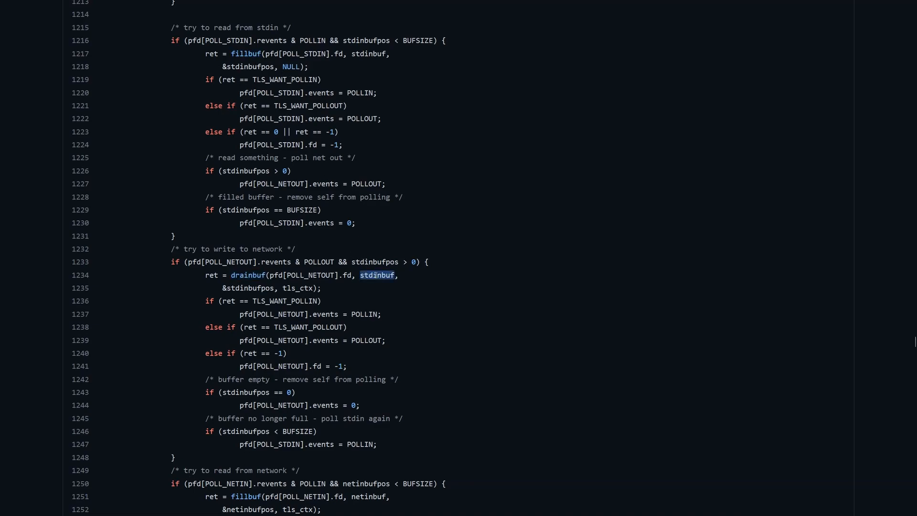
pyautogui.doubleClick(249, 287)
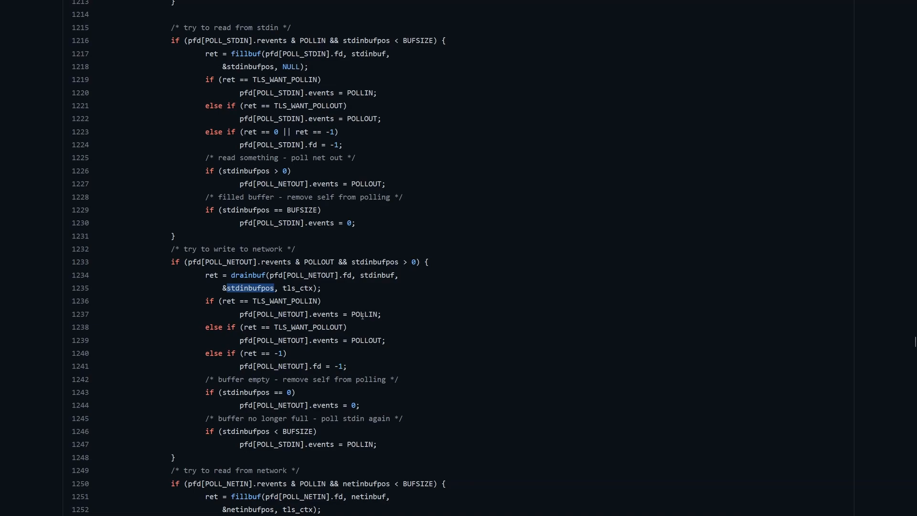
pyautogui.moveTo(379, 401)
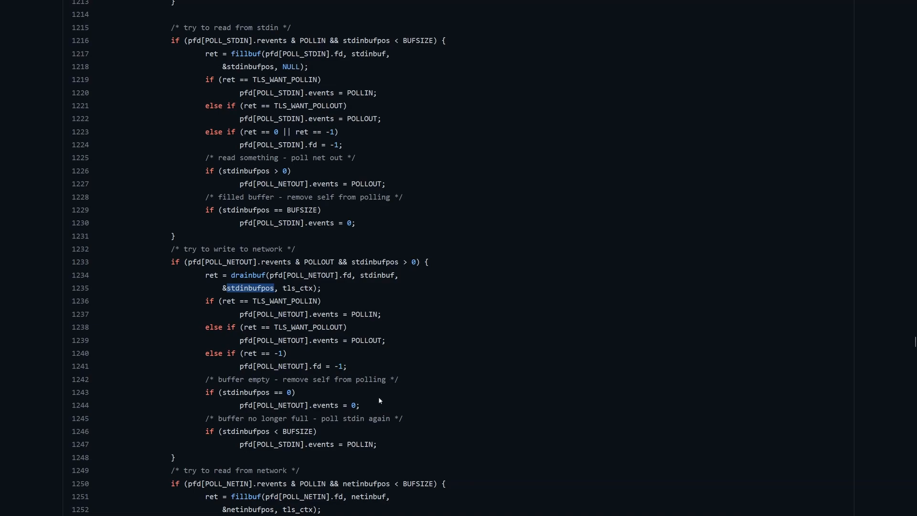
pyautogui.scroll(-3)
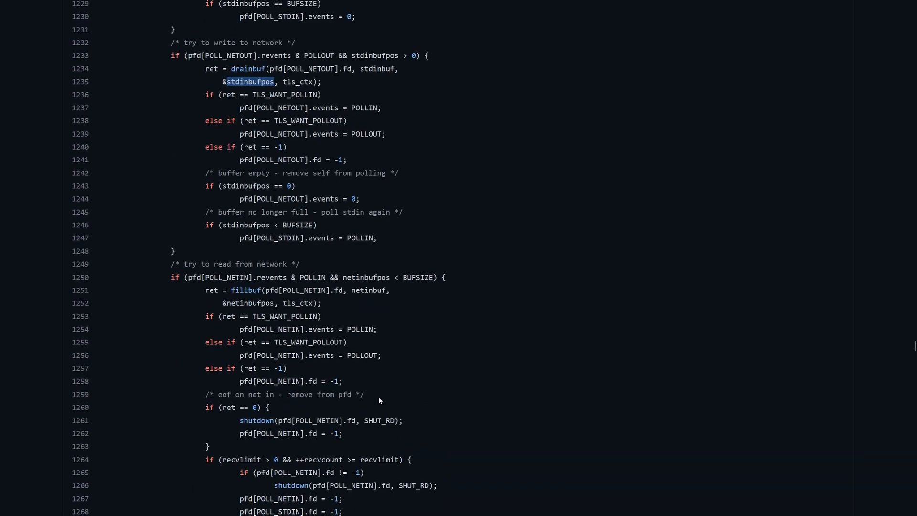
pyautogui.scroll(-3)
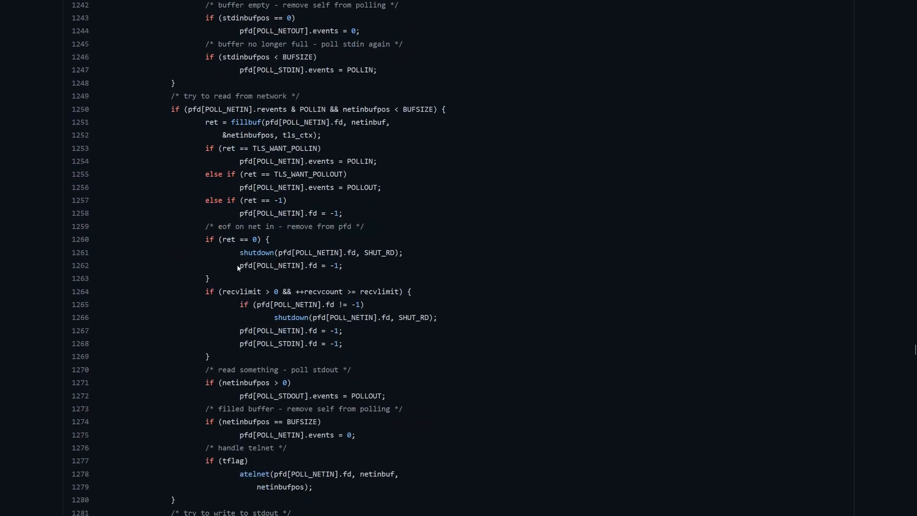
pyautogui.scroll(-3)
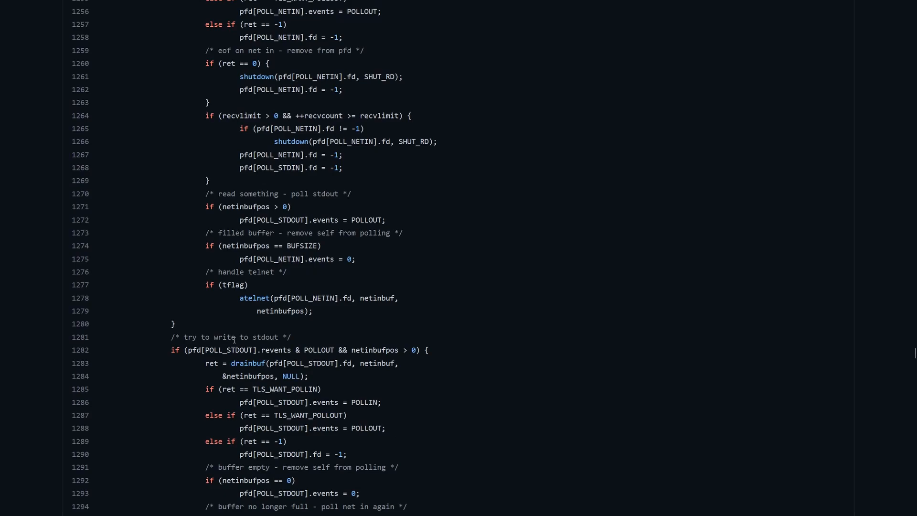
pyautogui.moveTo(373, 339)
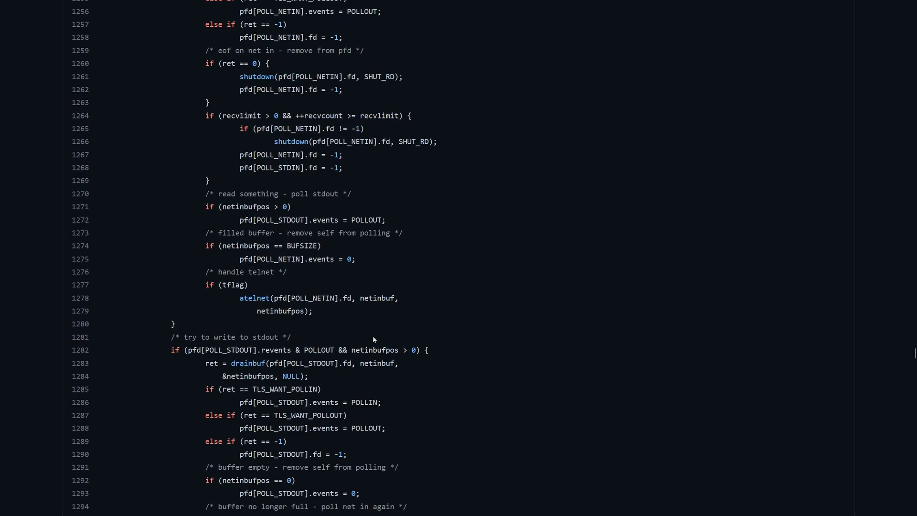
pyautogui.moveTo(443, 329)
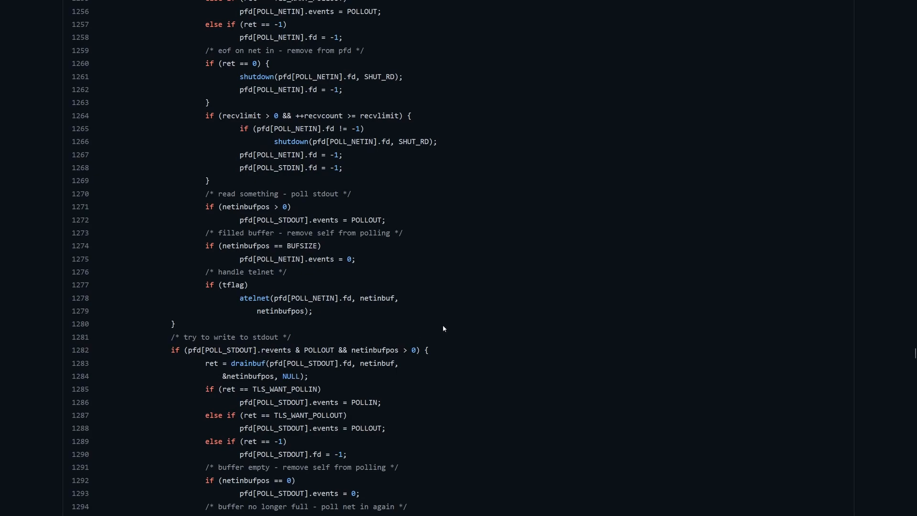
pyautogui.moveTo(367, 159)
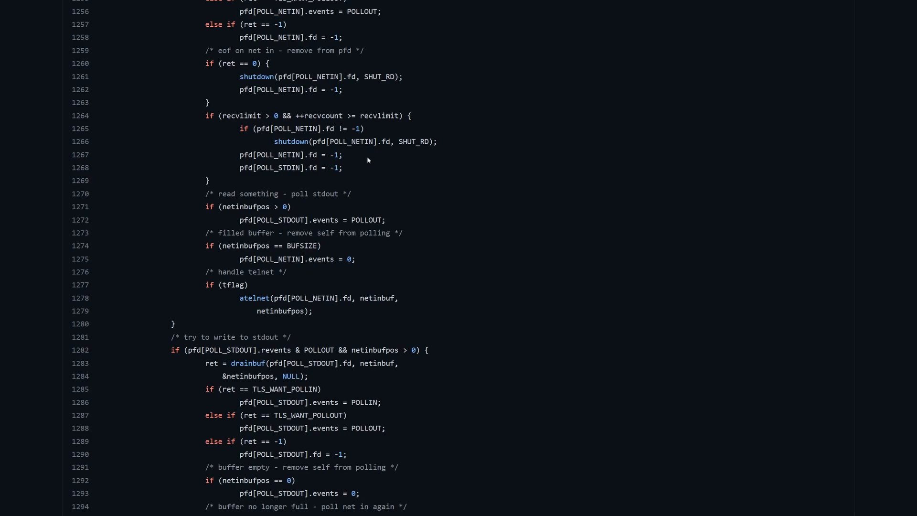
pyautogui.moveTo(256, 281)
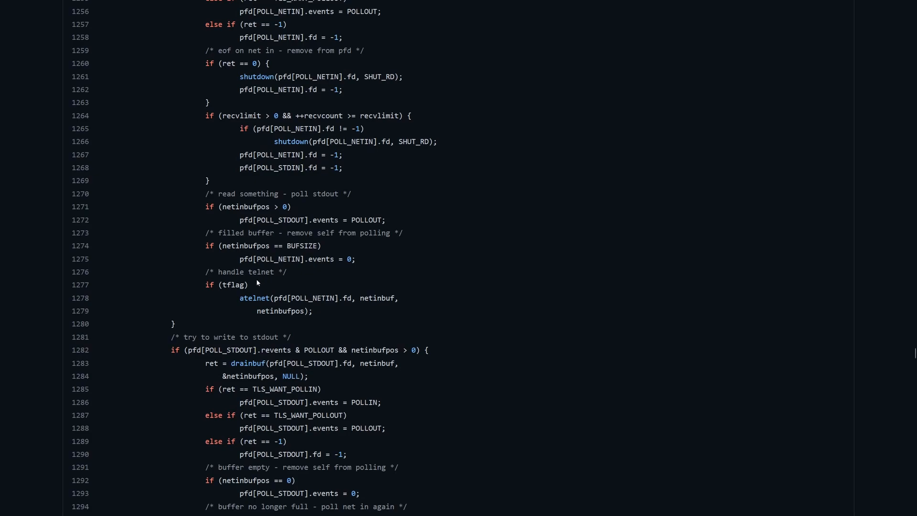
pyautogui.moveTo(297, 281)
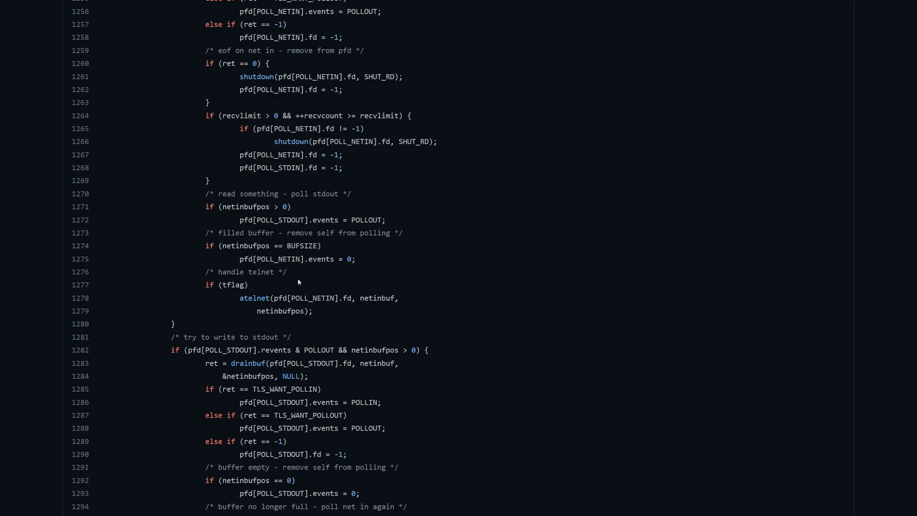
# Inspect the tokio dependency in rcat's Cargo.toml, then switch to main.rs.
pyautogui.click(112, 33)
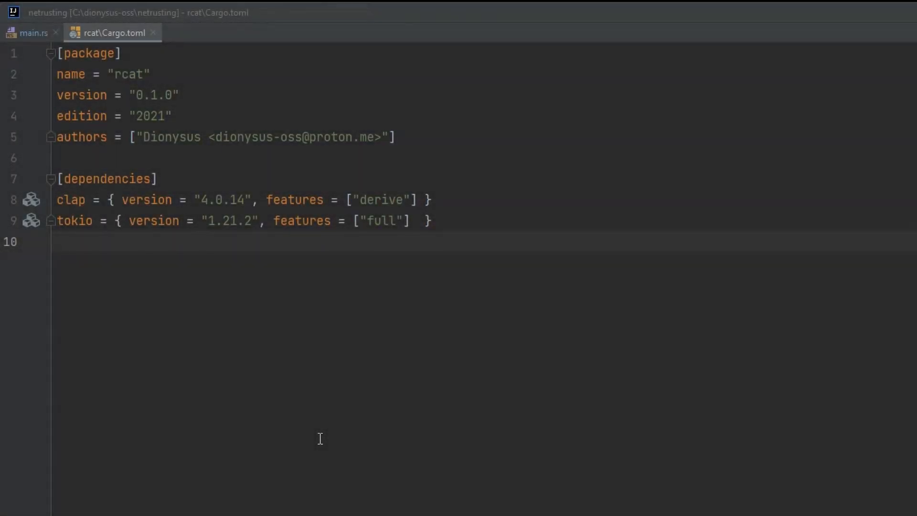
pyautogui.doubleClick(75, 221)
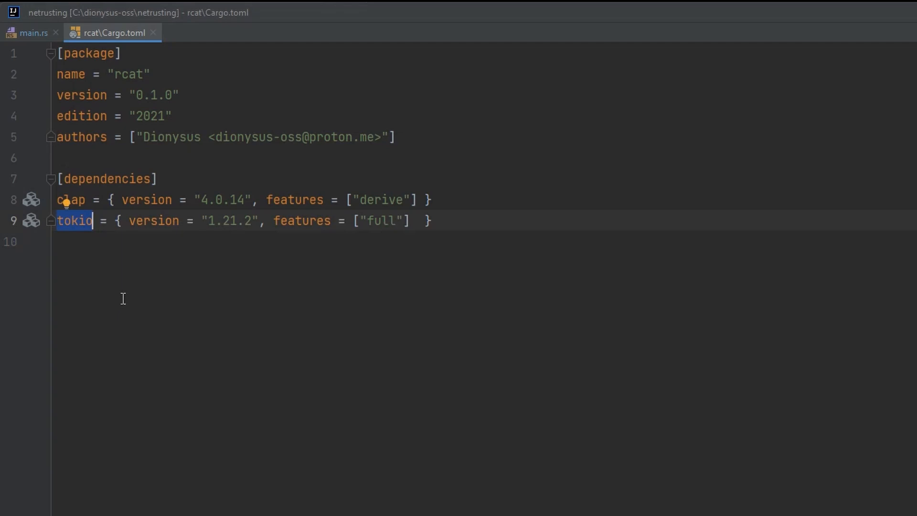
pyautogui.click(57, 241)
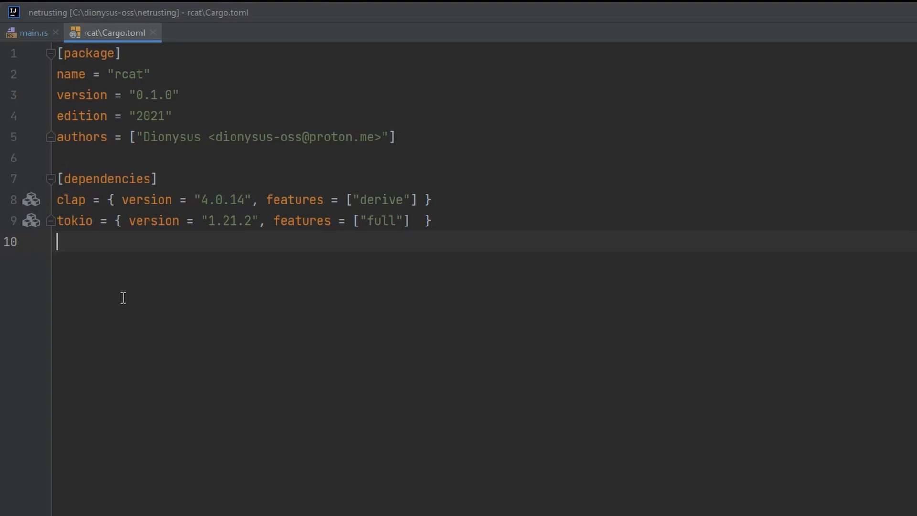
pyautogui.click(26, 33)
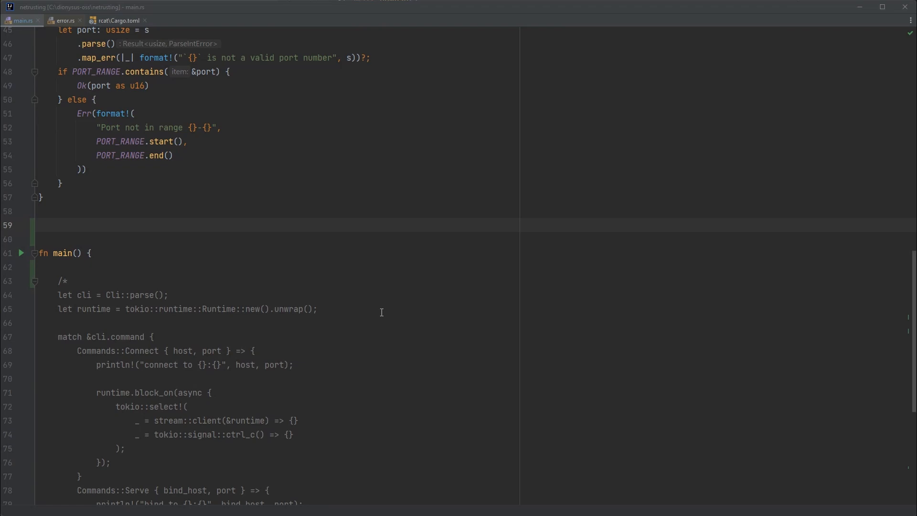
pyautogui.moveTo(193, 232)
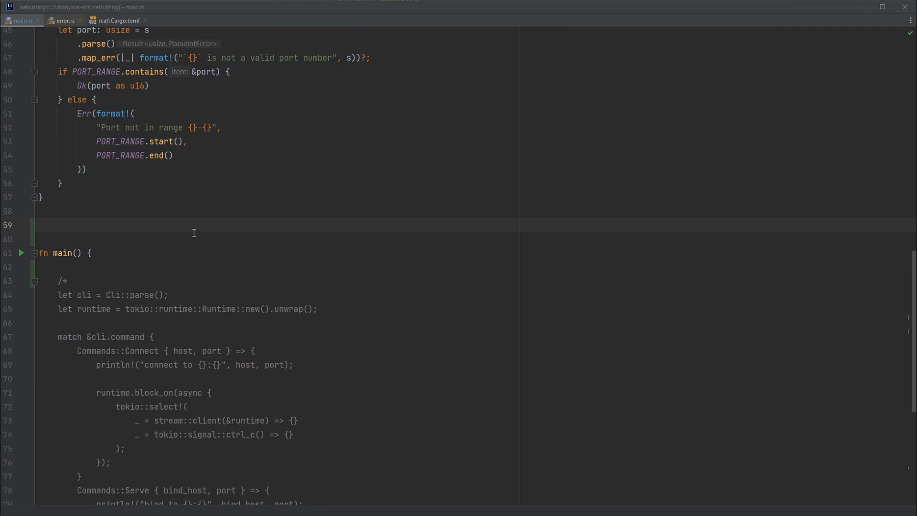
# Declare async fn run() with mutable tokio stdin and stdout handles.
pyautogui.write('as')
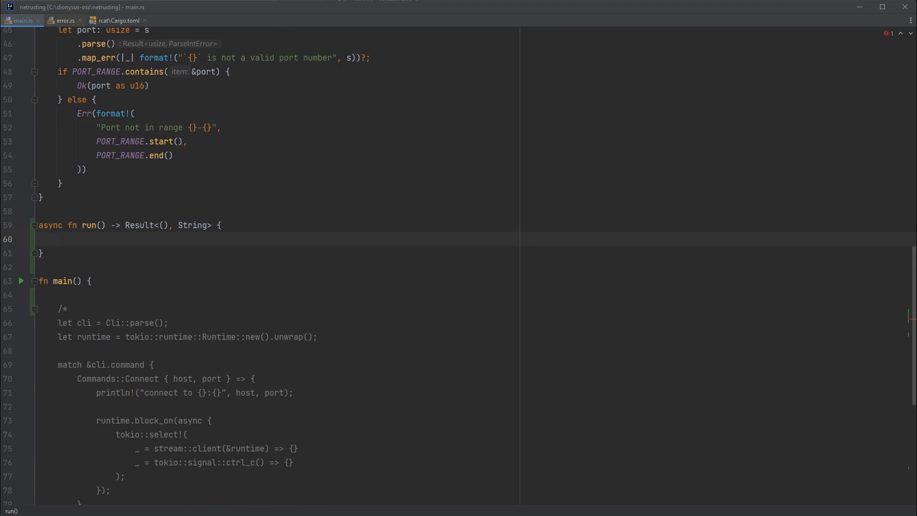
pyautogui.write('tokio::io::stdin();')
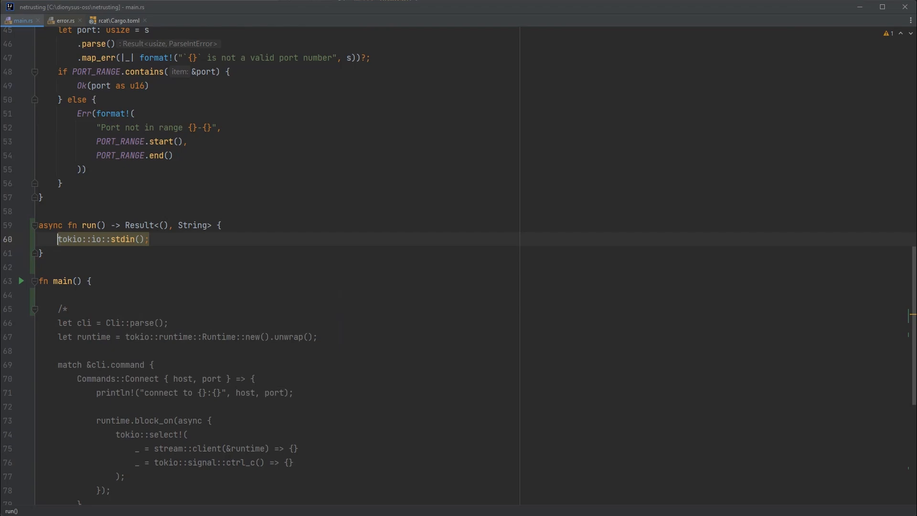
pyautogui.write('let mut stdin =')
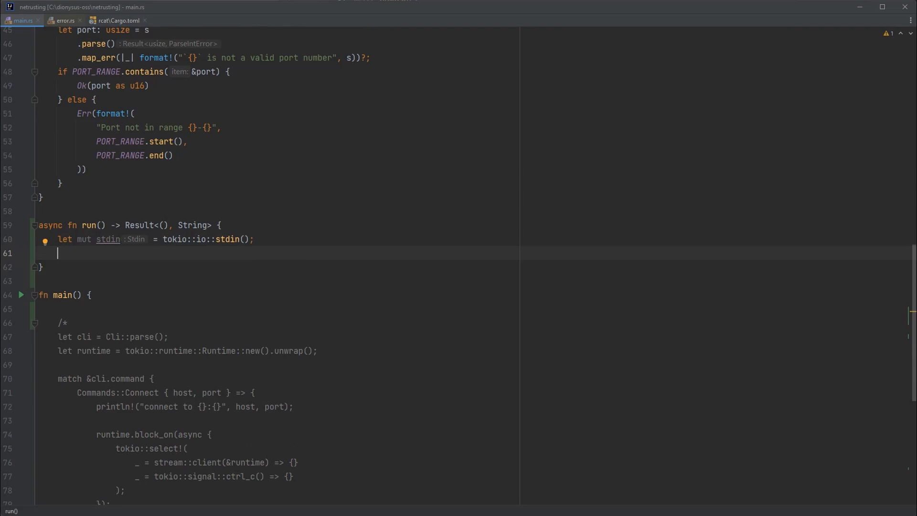
pyautogui.write('let mut stdout = tokio::io:')
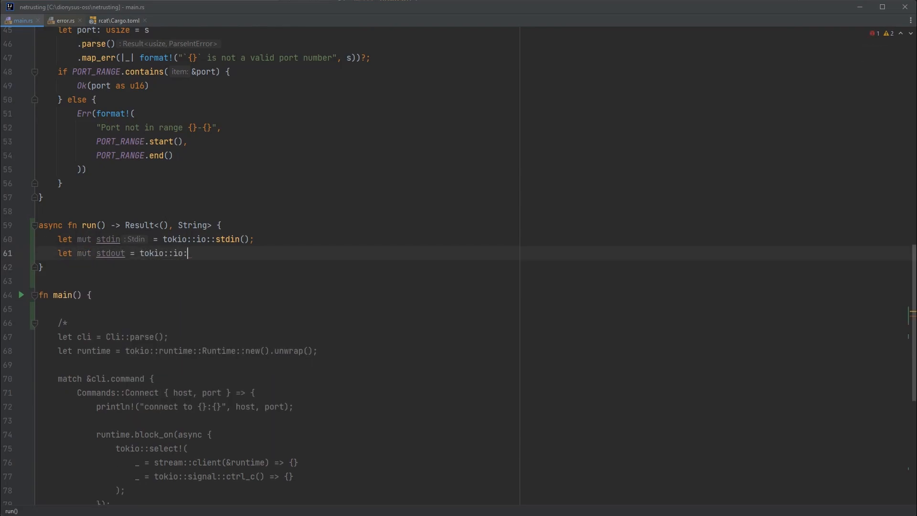
pyautogui.write('stdout();')
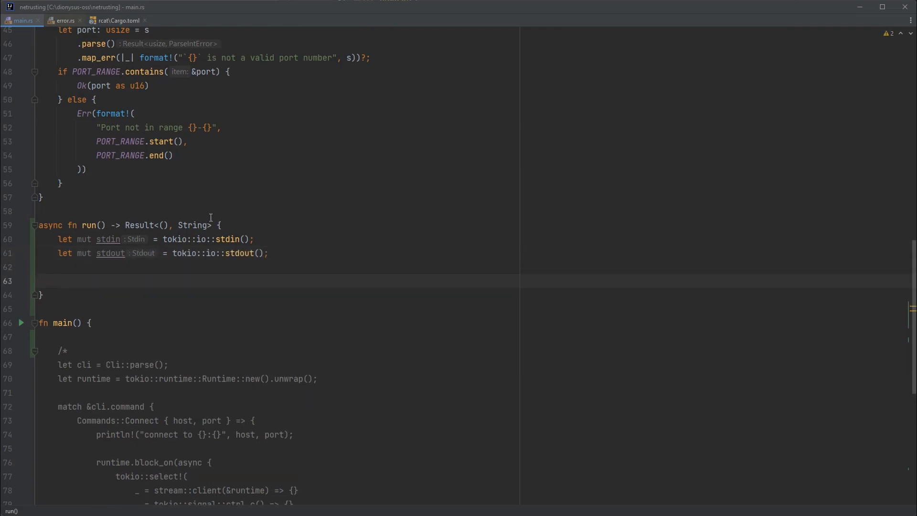
# Spawn a tokio task copying stdin to stdout, await and unwrap it, and return Ok(()).
pyautogui.write('tokio::spawn(')
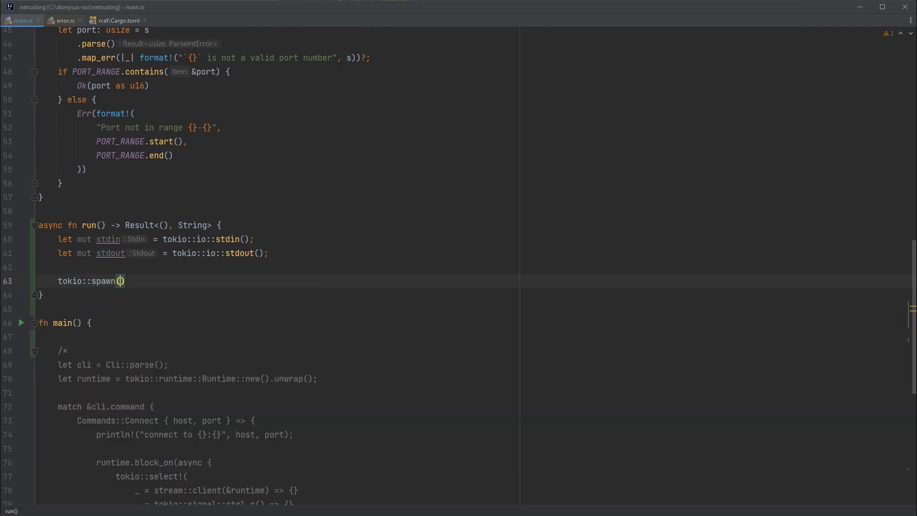
pyautogui.write('async move {')
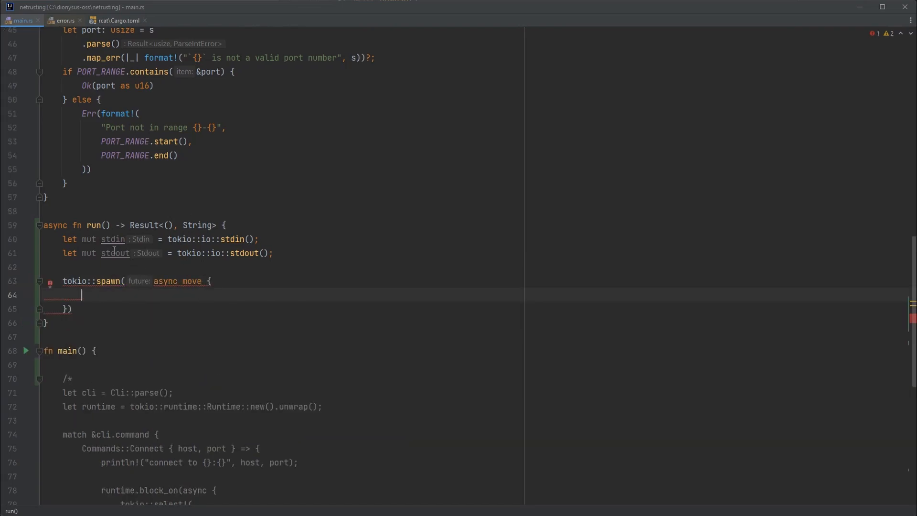
pyautogui.moveTo(154, 300)
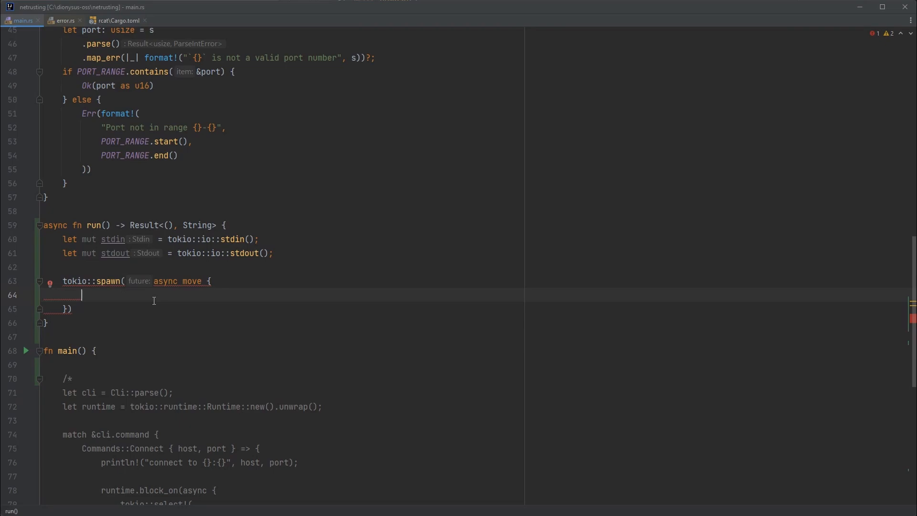
pyautogui.write('tokio::io::copy(')
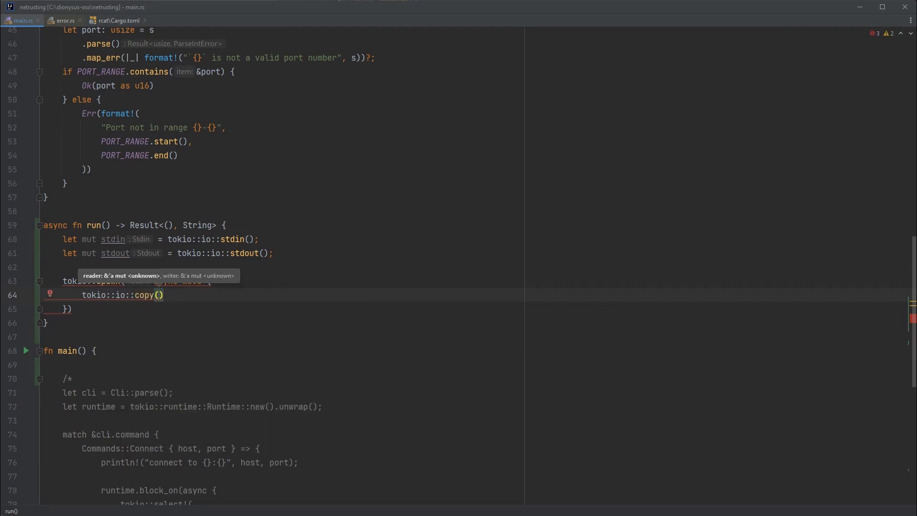
pyautogui.write('&mut')
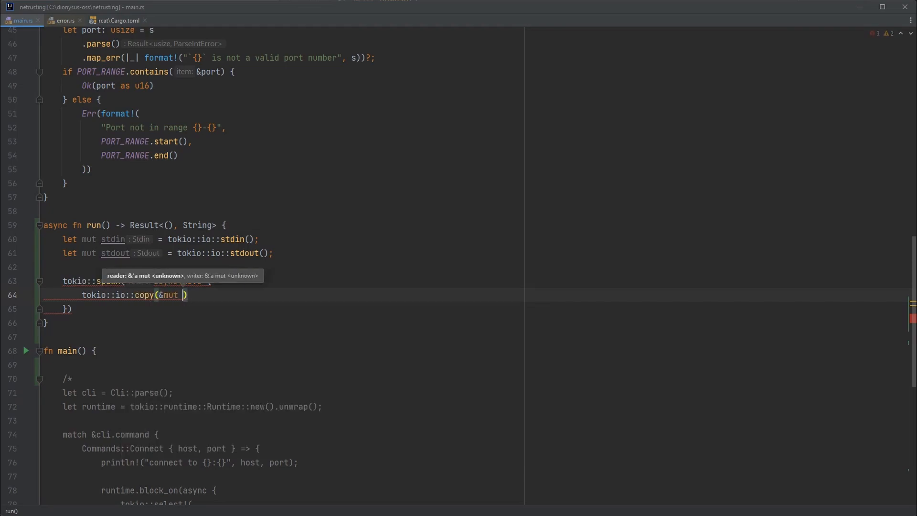
pyautogui.write('stdin, &mut stdout')
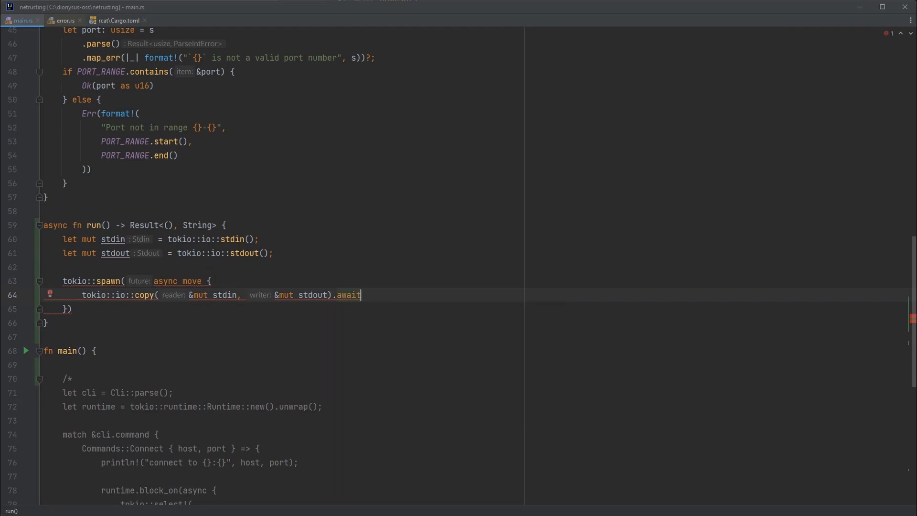
pyautogui.write('.unwrap()')
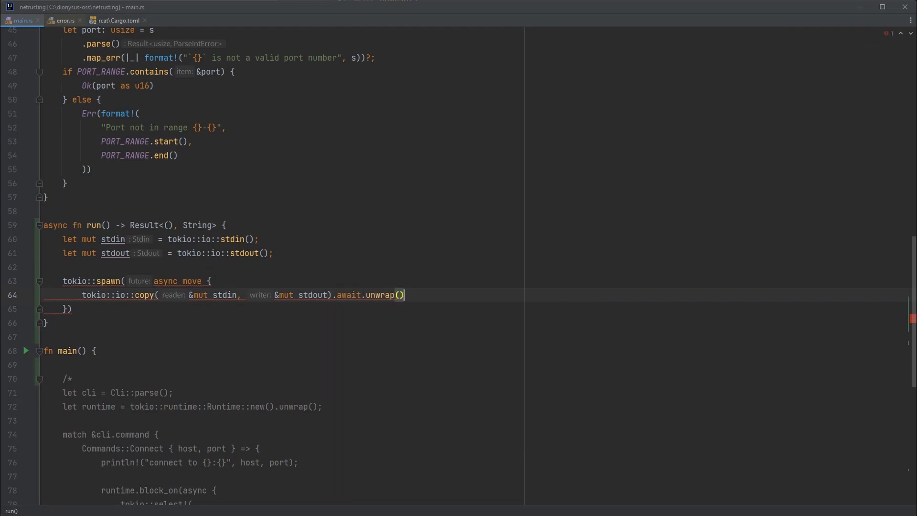
pyautogui.write(';')
pyautogui.click(475, 308)
pyautogui.write('.a')
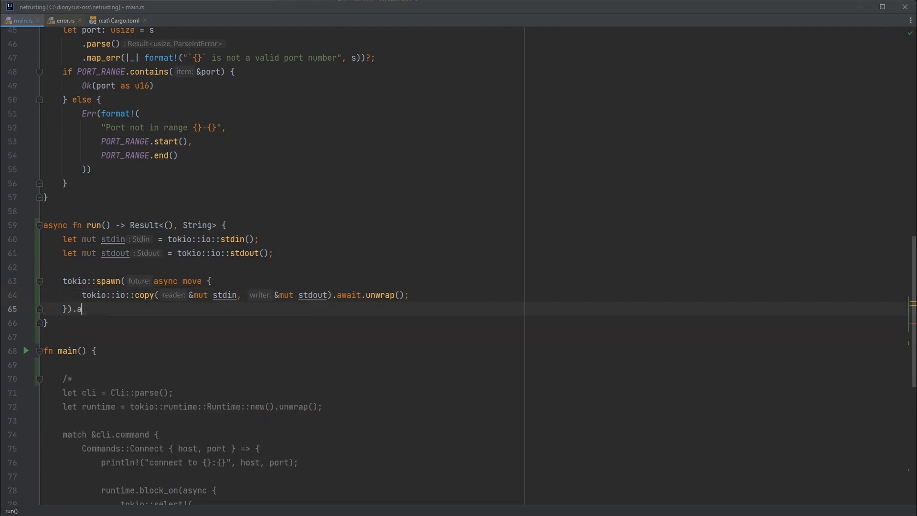
pyautogui.write('wait.unwrap();')
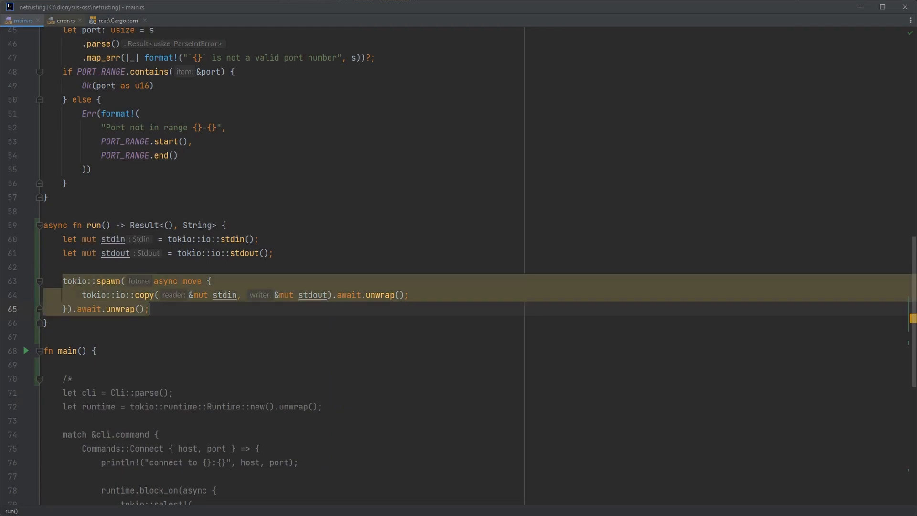
pyautogui.write('Ok()')
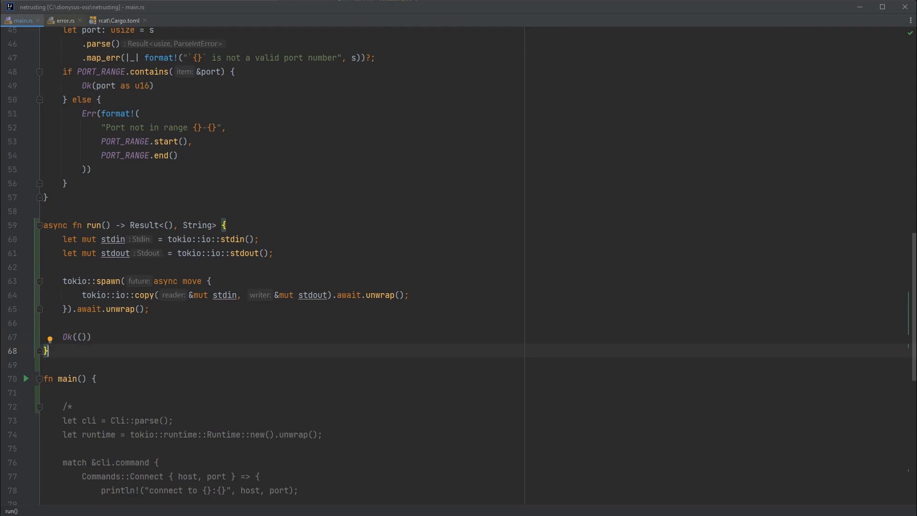
# Add #[tokio::main] above main, make main async, and call run().await first.
pyautogui.scroll(-3)
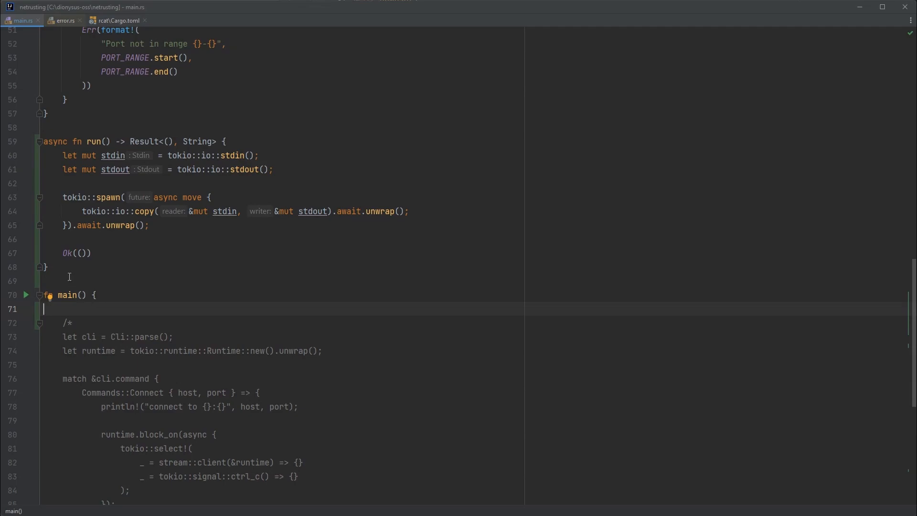
pyautogui.click(87, 280)
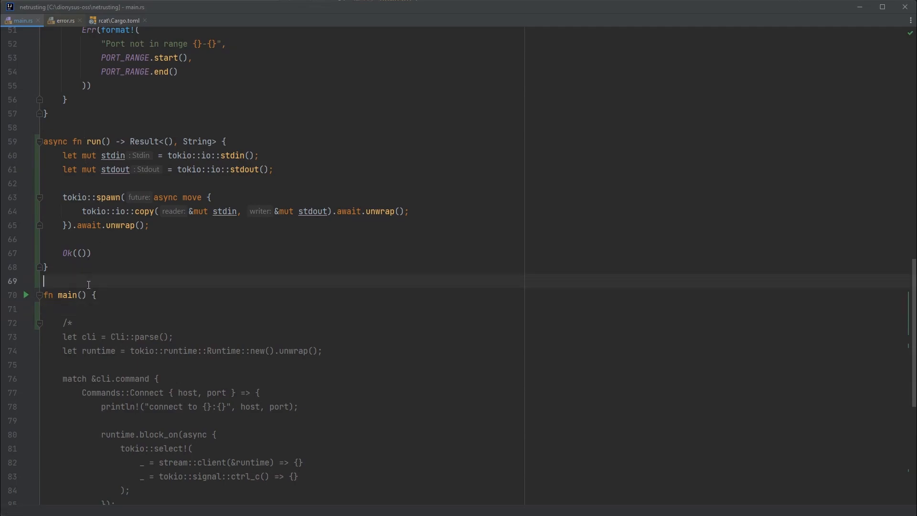
pyautogui.press('enter')
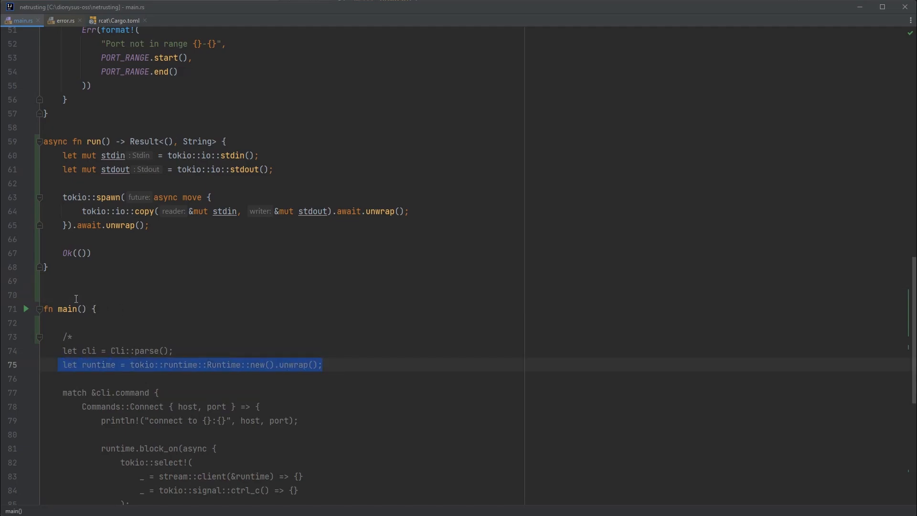
pyautogui.write('#')
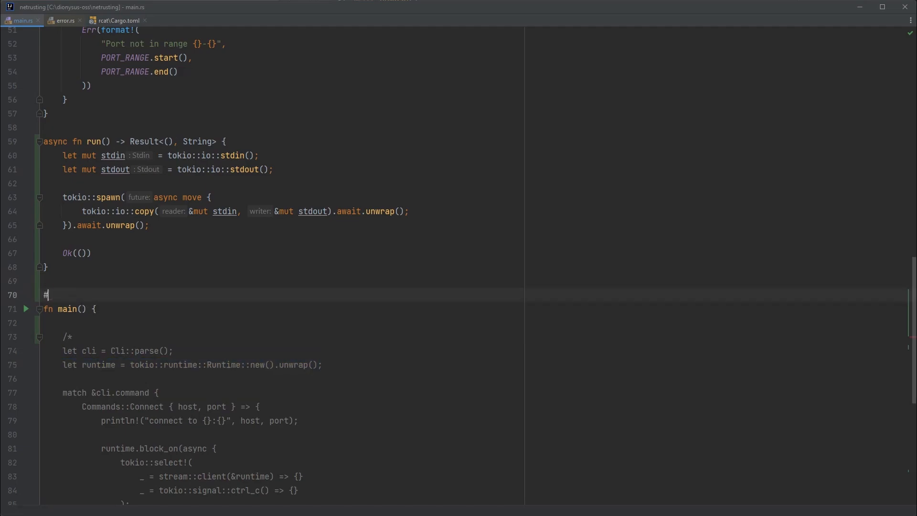
pyautogui.write('[tokio::main')
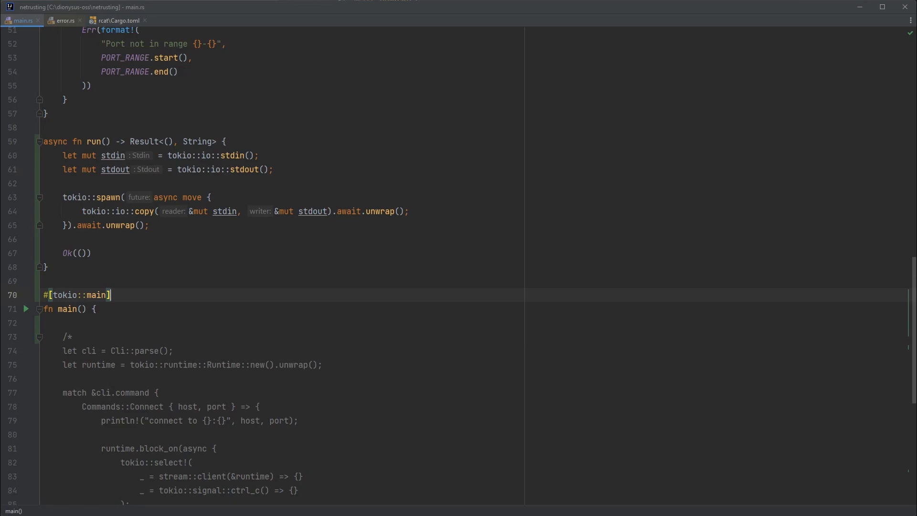
pyautogui.moveTo(105, 309)
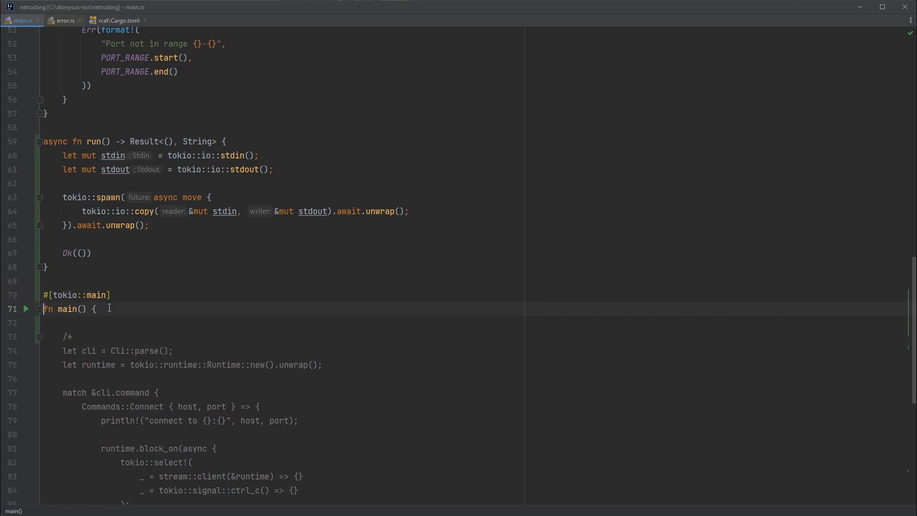
pyautogui.write('async')
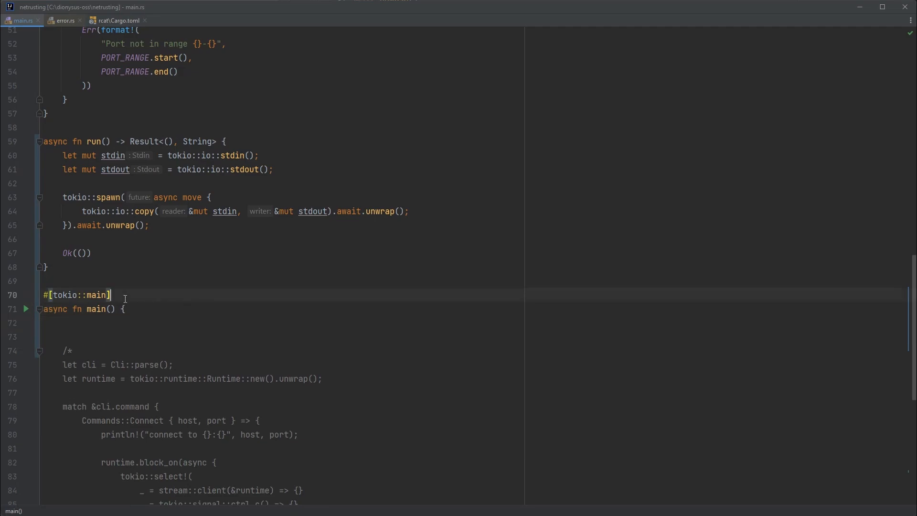
pyautogui.click(108, 322)
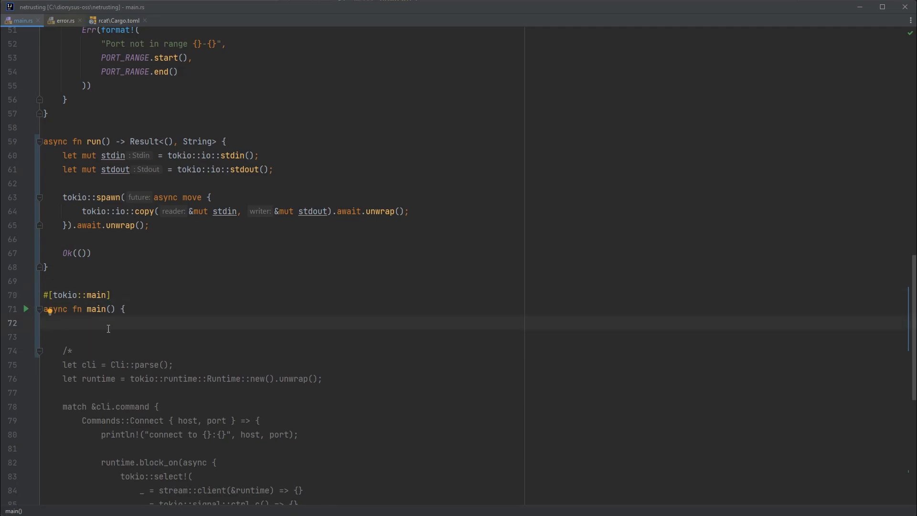
pyautogui.write('run().await')
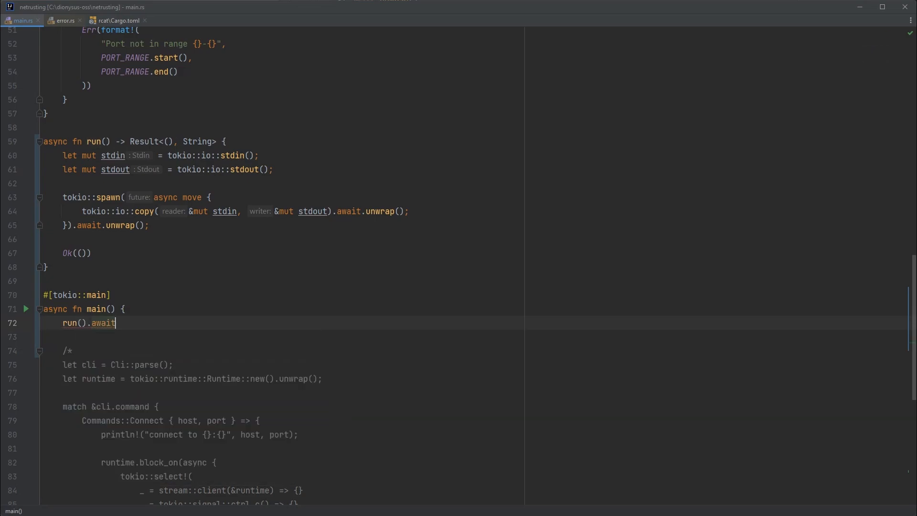
pyautogui.write('.unwrap();')
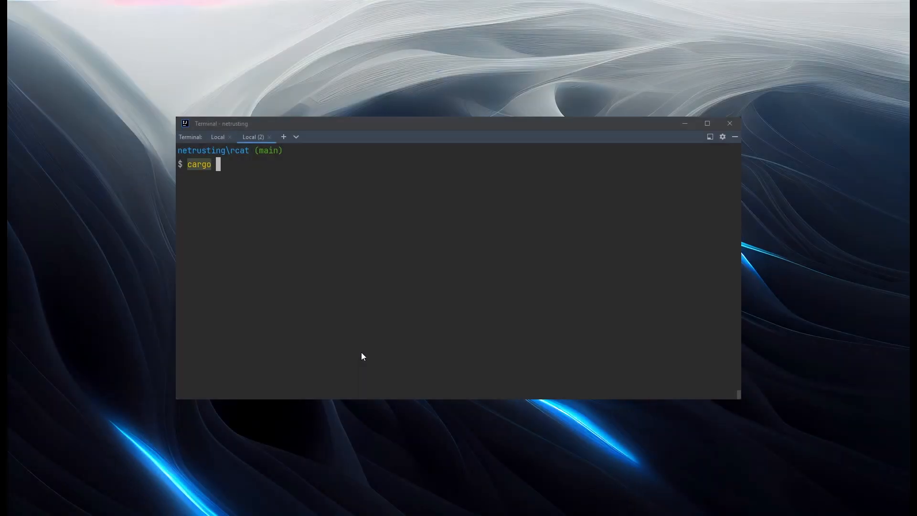
# Run 'cargo run' in the rcat terminal, building with 16 warnings and launching rcat.exe.
pyautogui.press('Return')
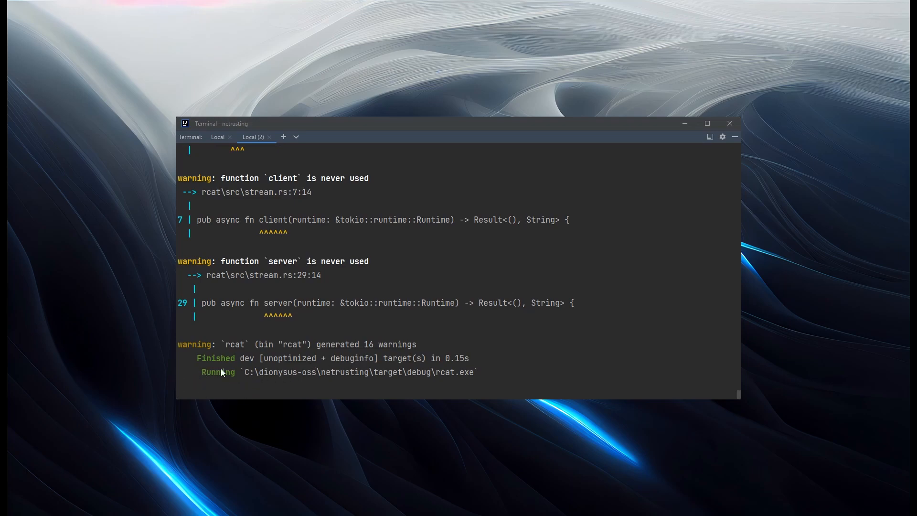
pyautogui.moveTo(251, 374)
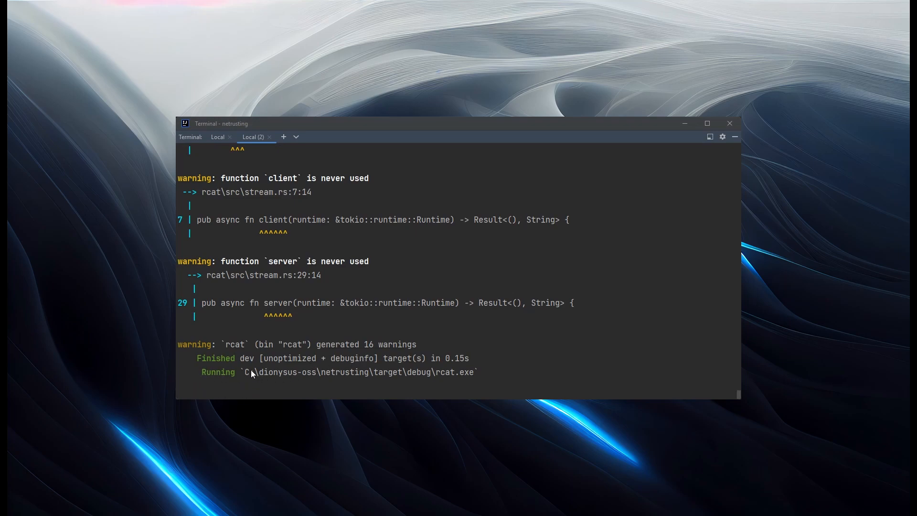